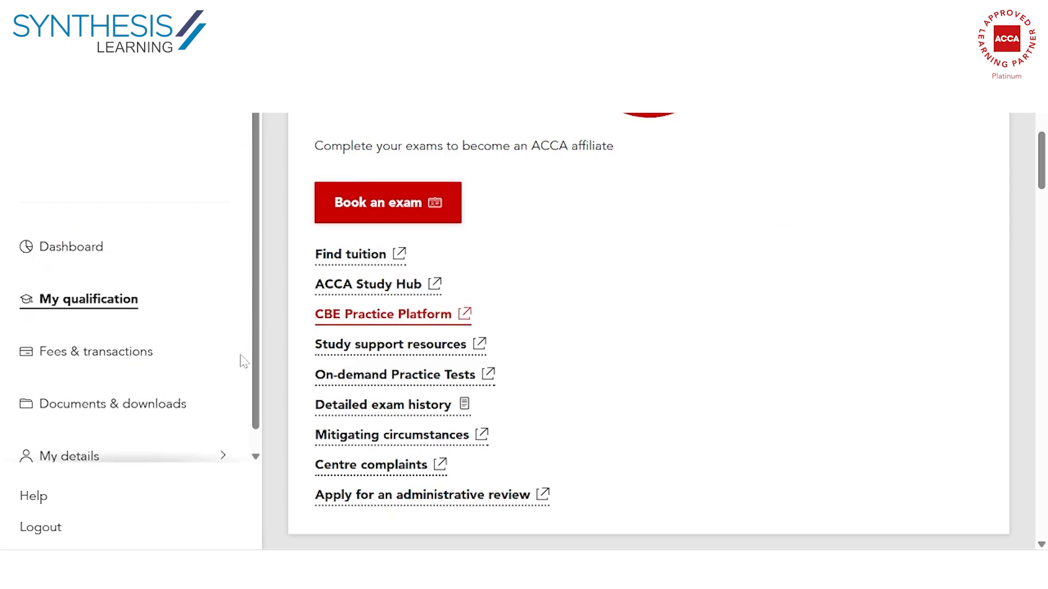
mouse_move(517, 306)
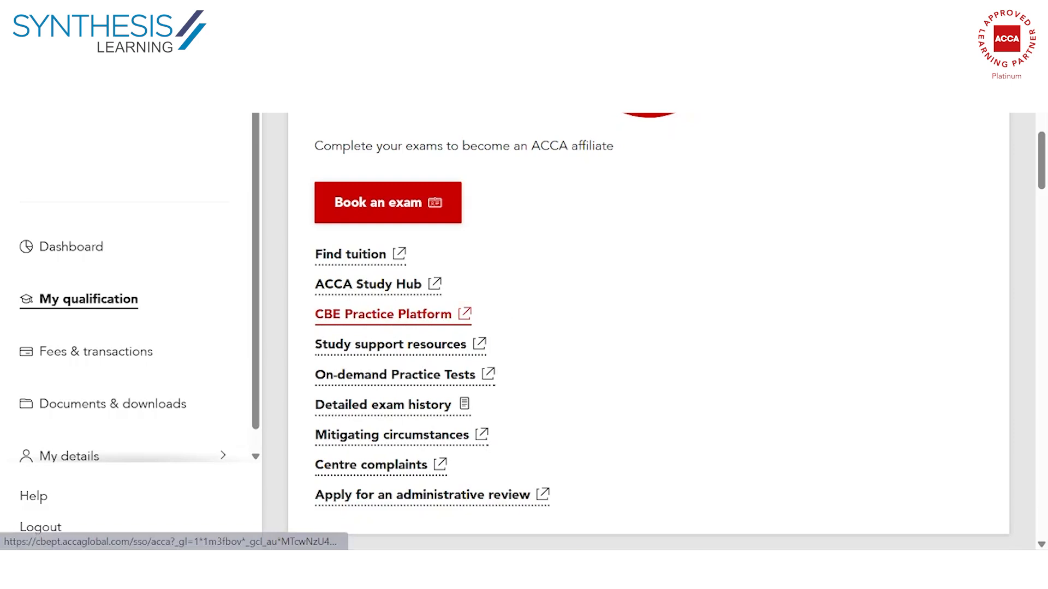
Step: Enter the CBE Practice Platform from its link, landing on the Home page catalogue
scroll("up", 3)
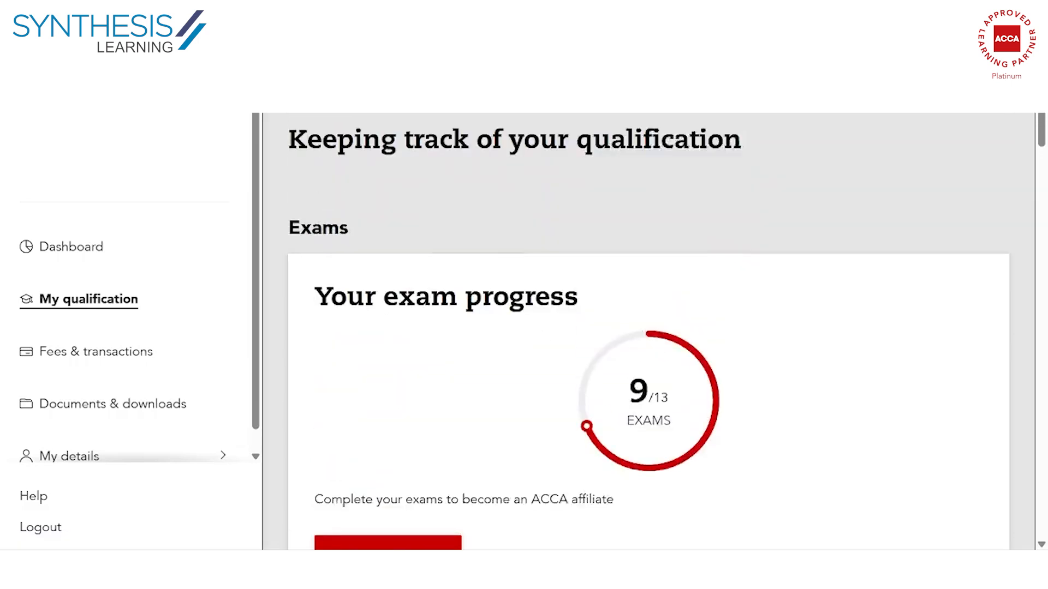
scroll("up", 3)
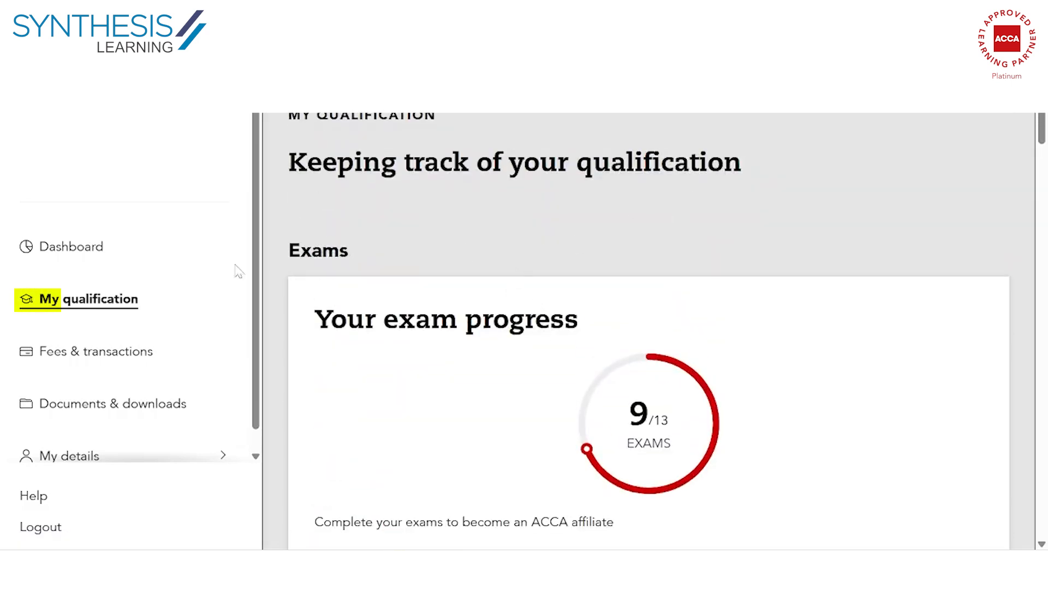
scroll("down", 3)
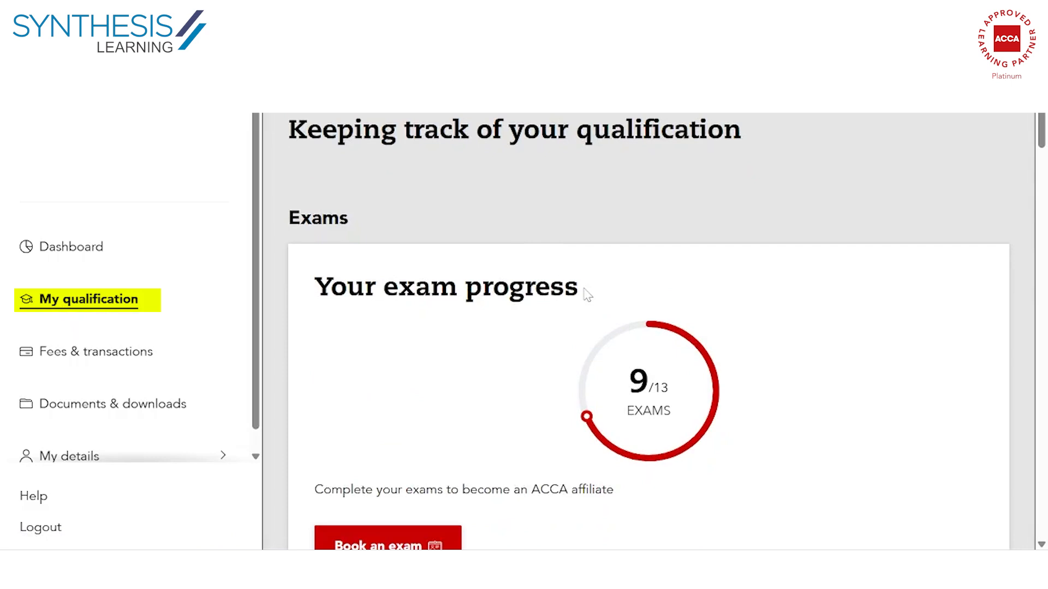
scroll("down", 3)
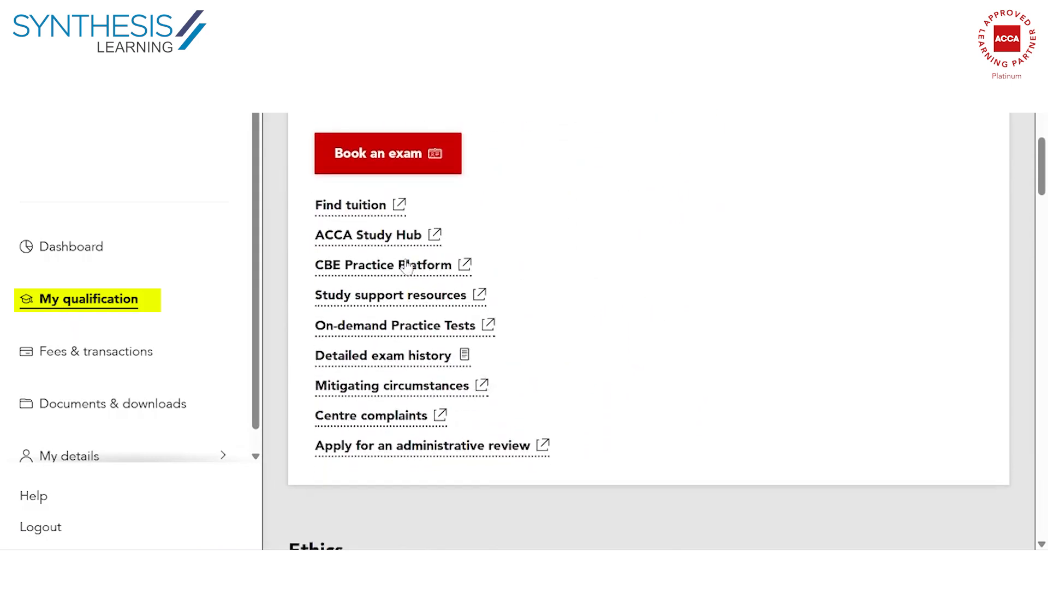
mouse_move(384, 264)
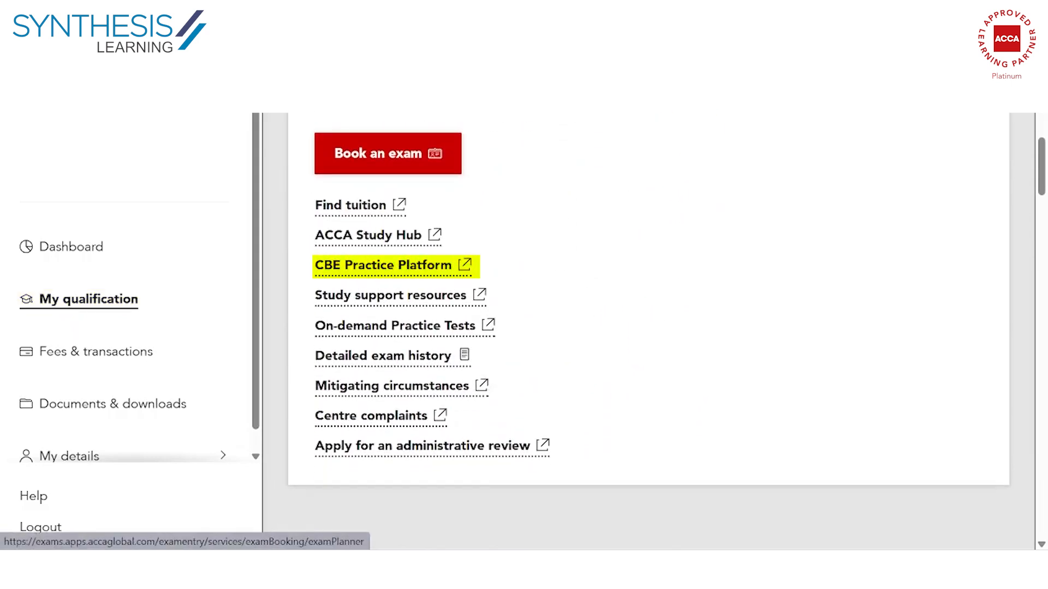
left_click(384, 265)
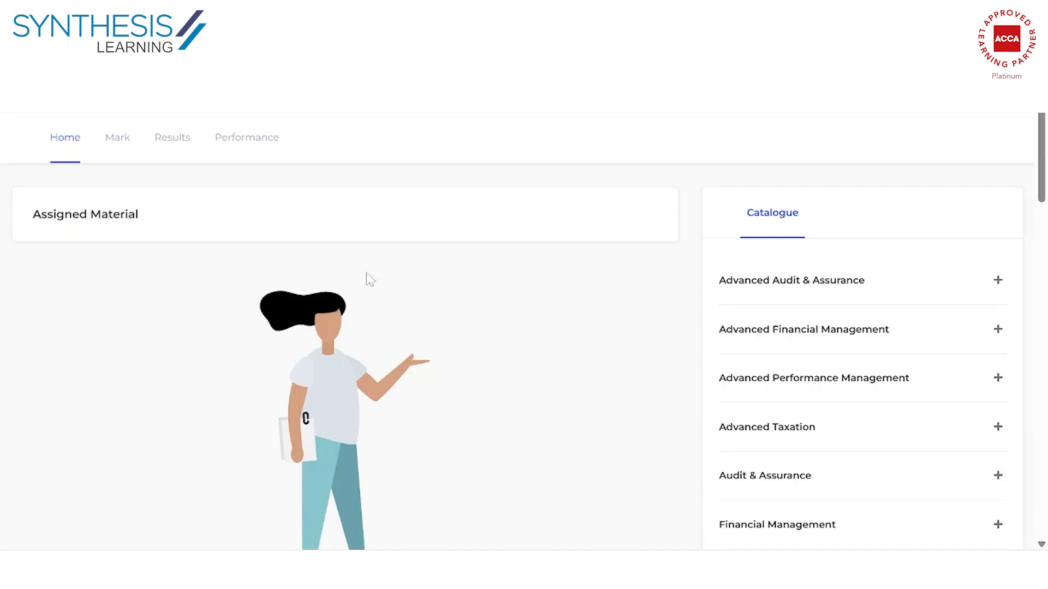
mouse_move(802, 227)
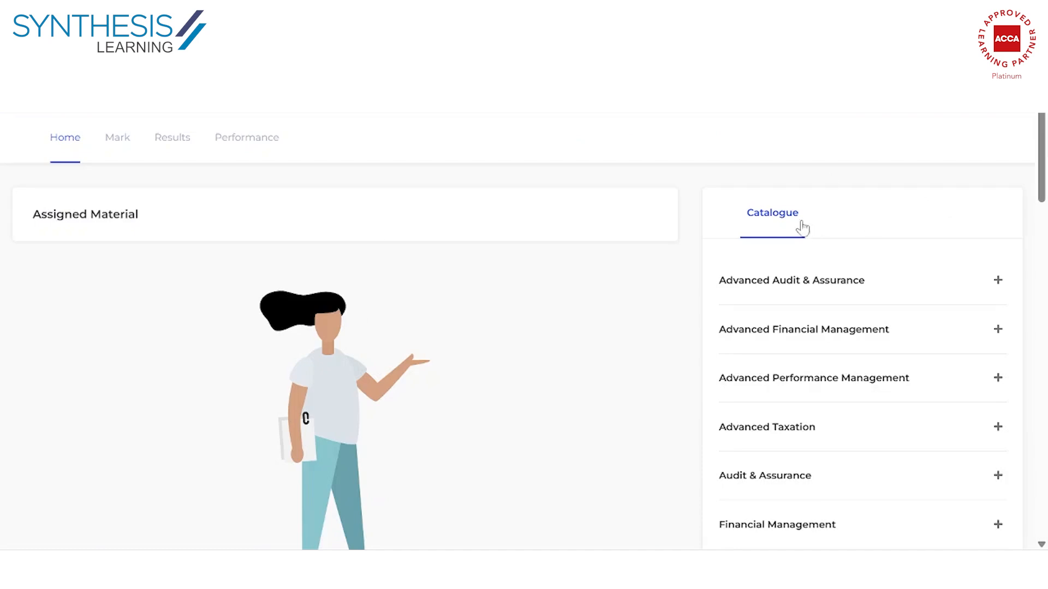
mouse_move(790, 219)
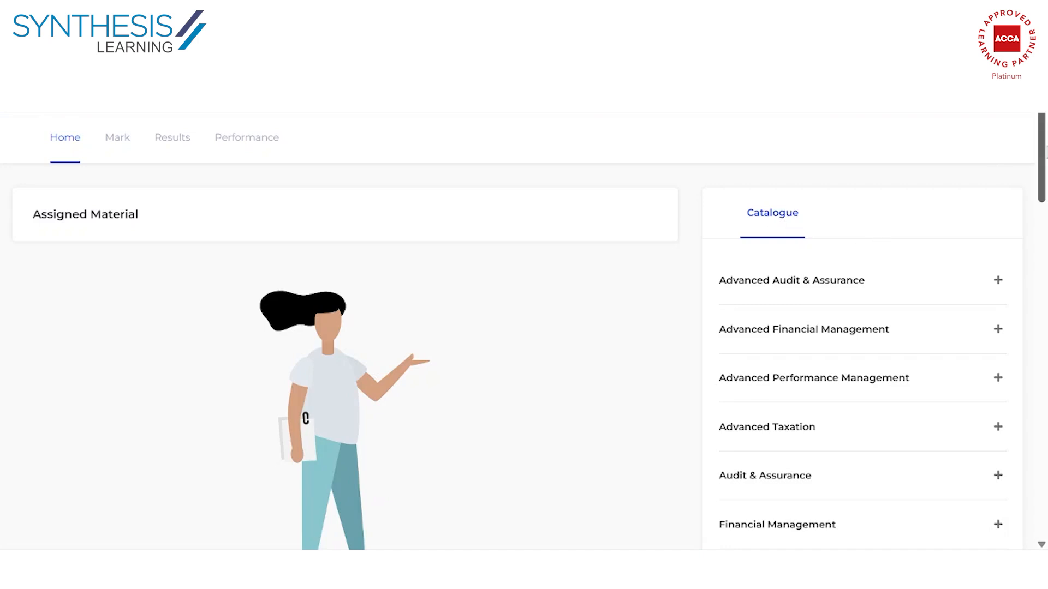
Step: Scroll the catalogue down to the Financial Reporting Blank Workspace entries
scroll("down", 3)
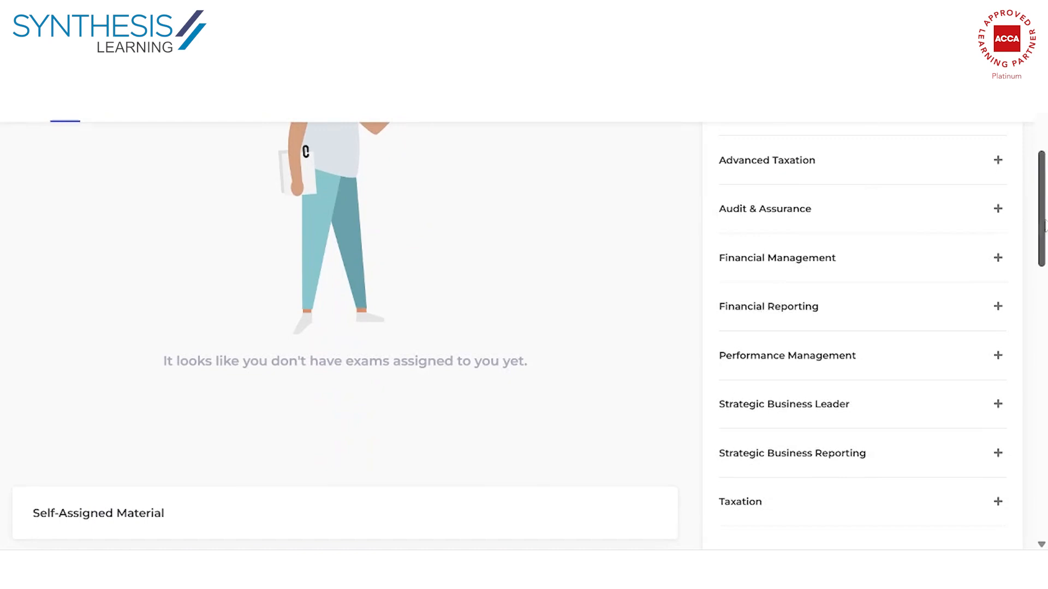
mouse_move(798, 314)
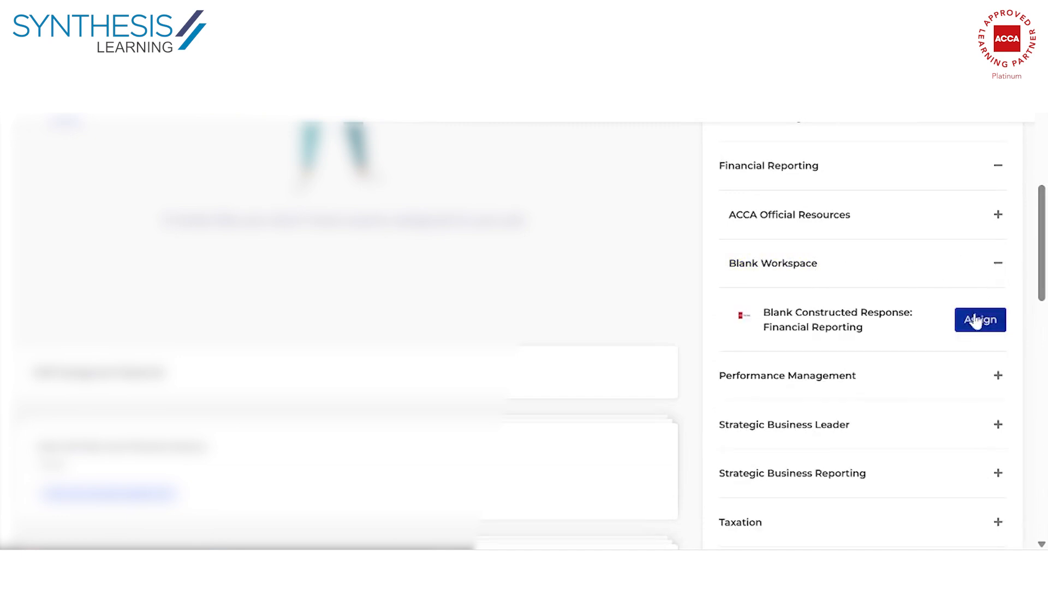
scroll("down", 3)
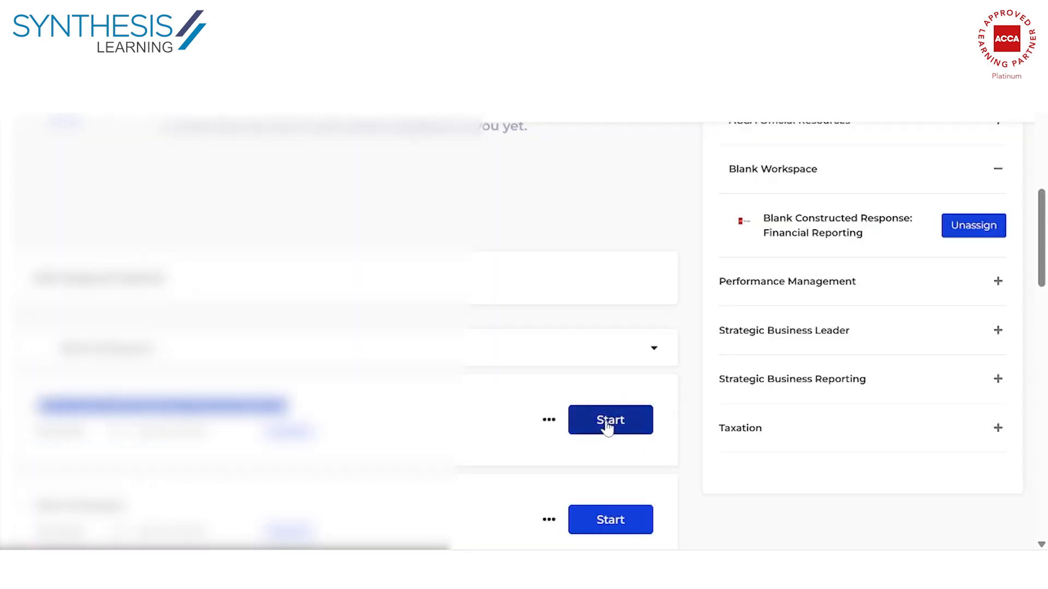
Step: Start the blank workspace, dismiss the Unseen Content warning and reach the spreadsheet question
left_click(609, 419)
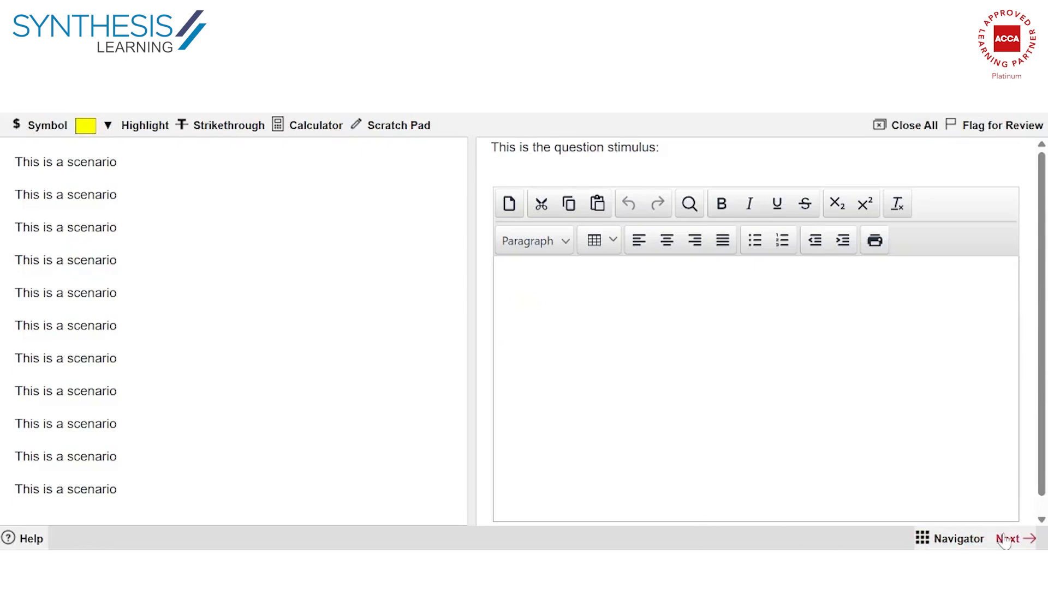
left_click(622, 301)
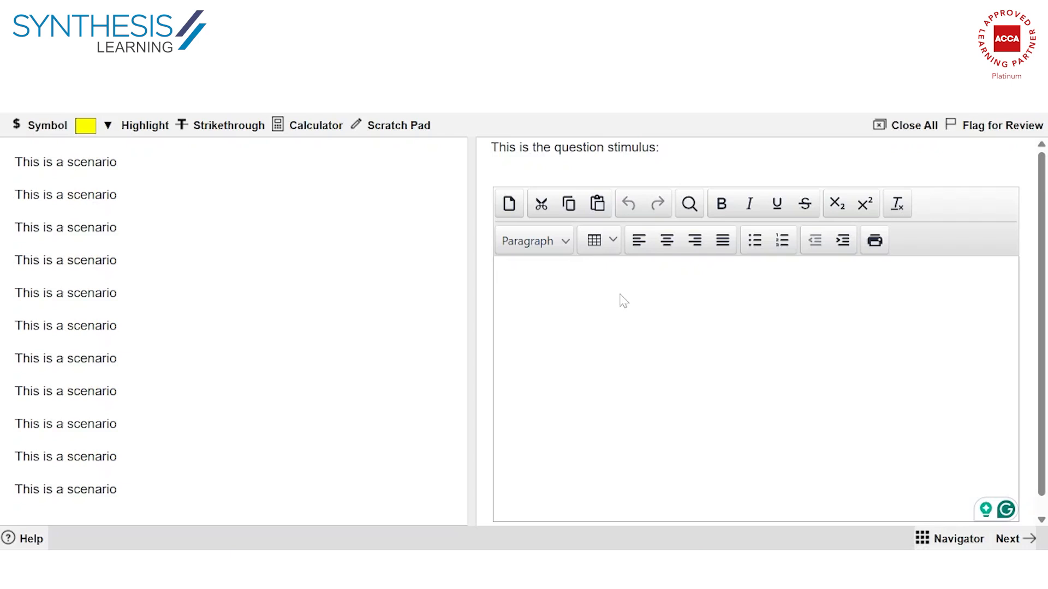
left_click(1008, 539)
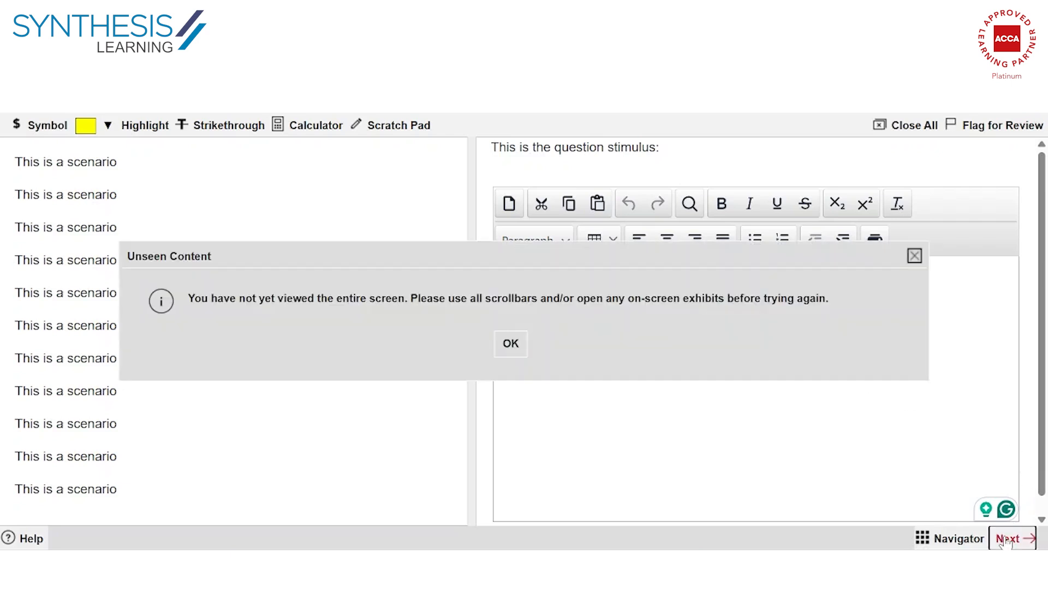
left_click(510, 344)
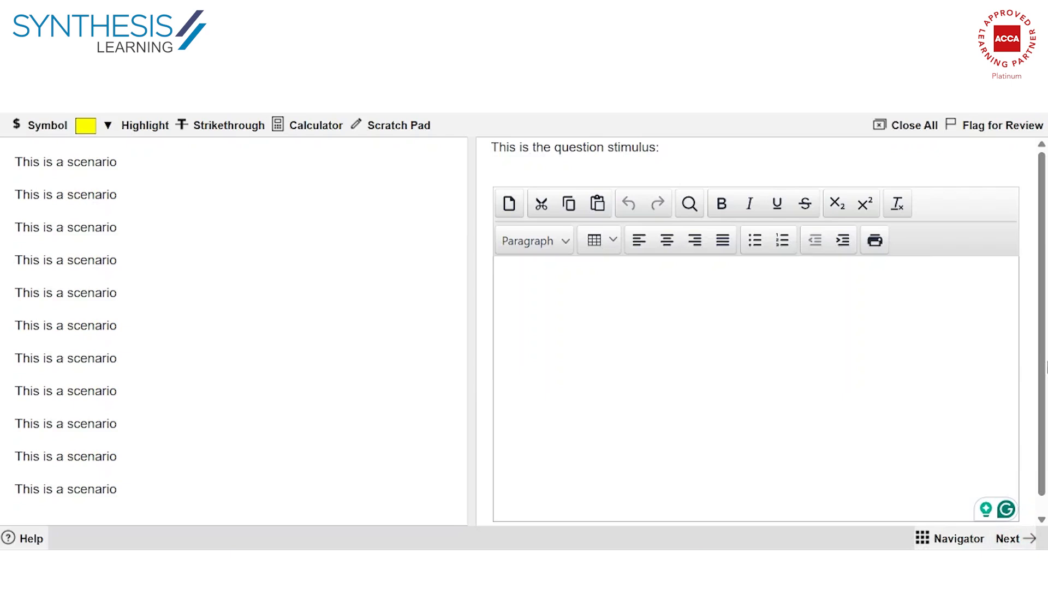
left_click(1014, 540)
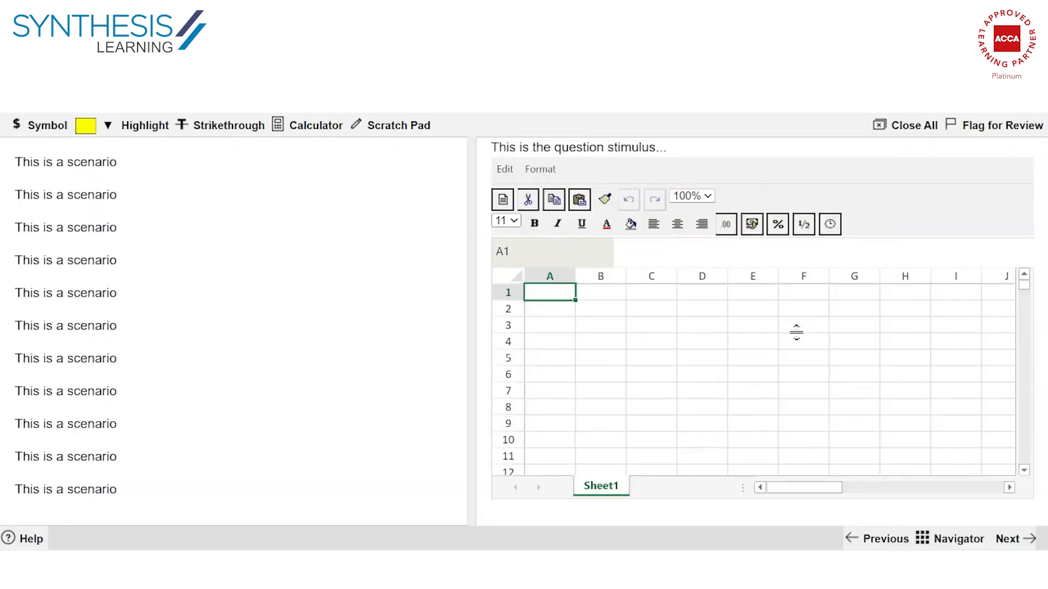
Step: Select a cell in the blank spreadsheet answer area
left_click(752, 358)
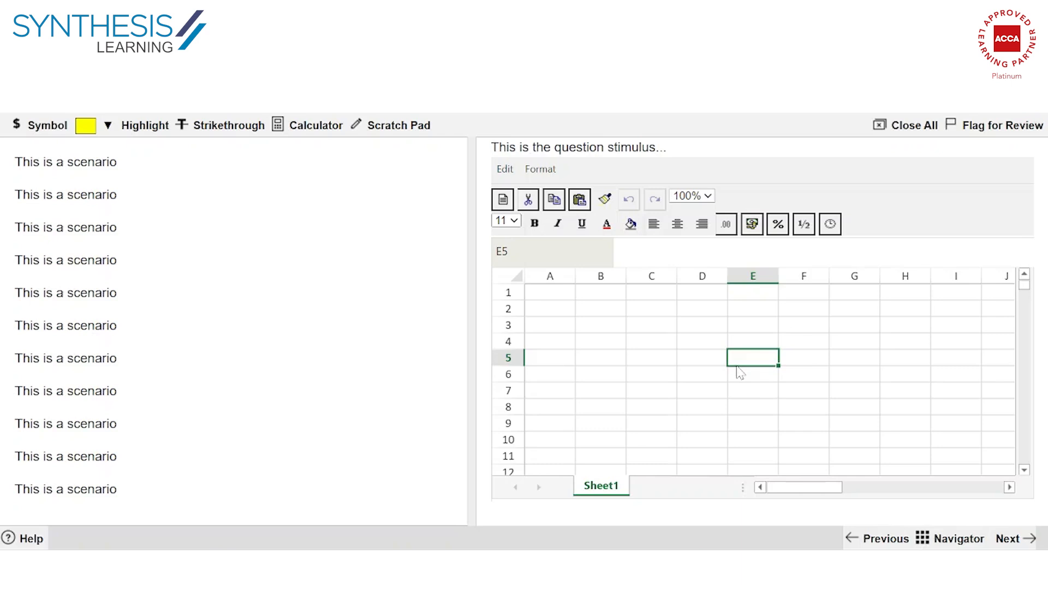
mouse_move(739, 373)
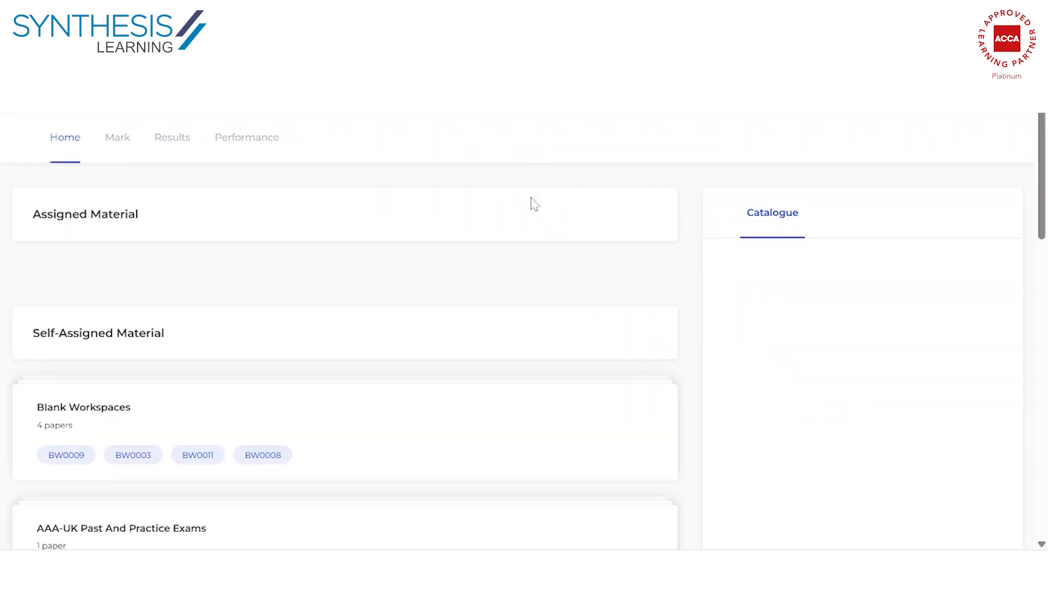
Step: Expand Financial Reporting's ACCA Official Resources and its past exam library
left_click(772, 213)
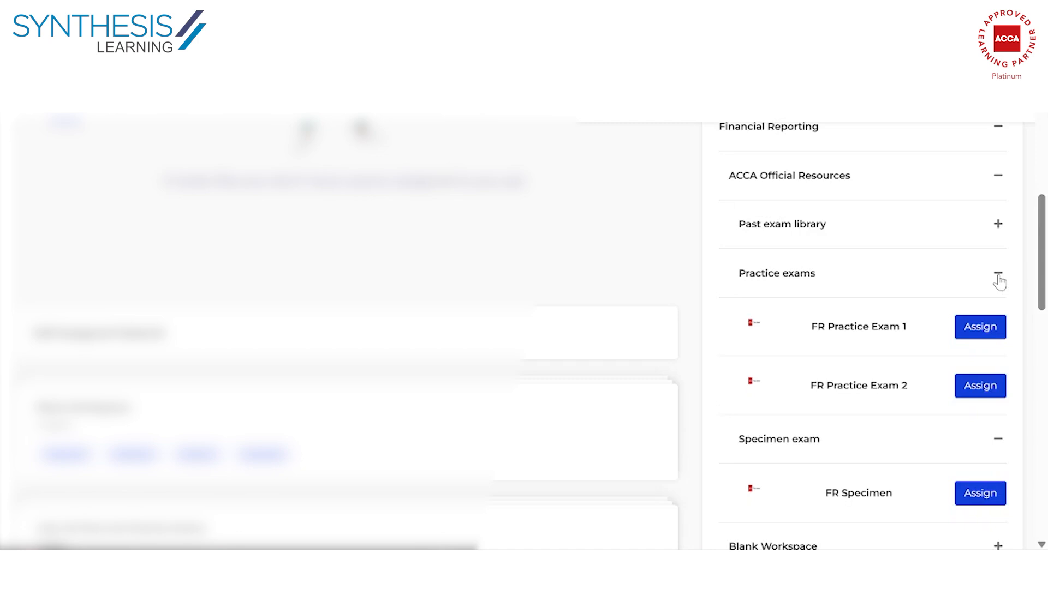
left_click(997, 224)
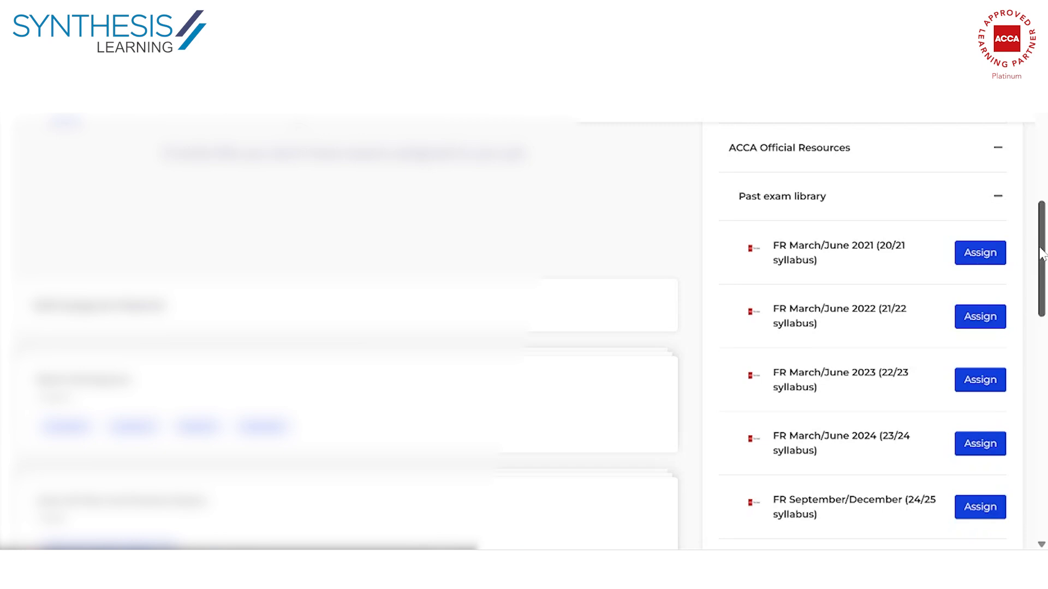
scroll("down", 3)
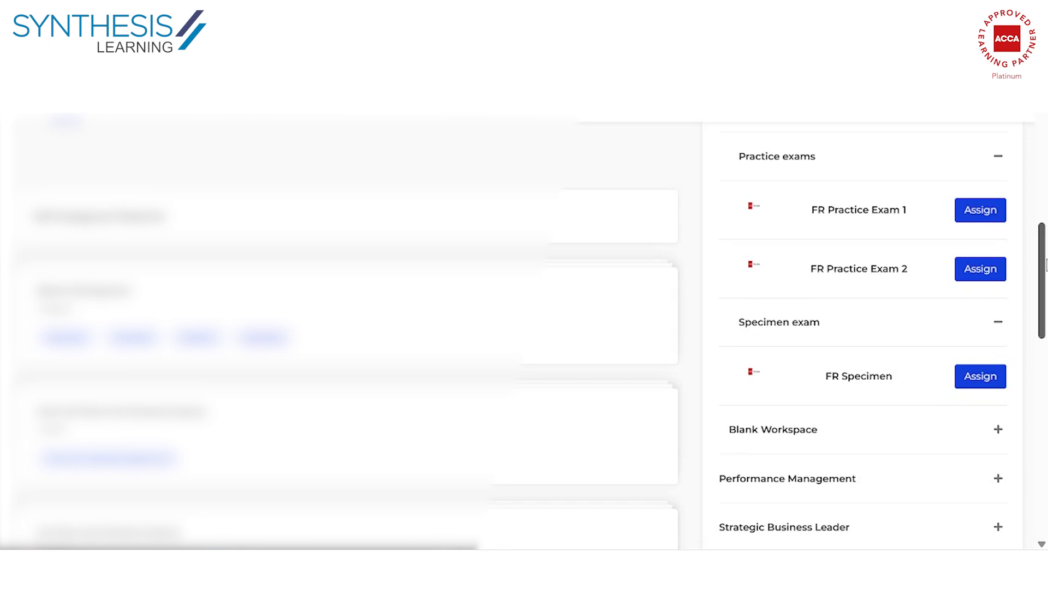
Step: Assign FR Practice Exam 1 and launch it from Self-Assigned Material
left_click(979, 210)
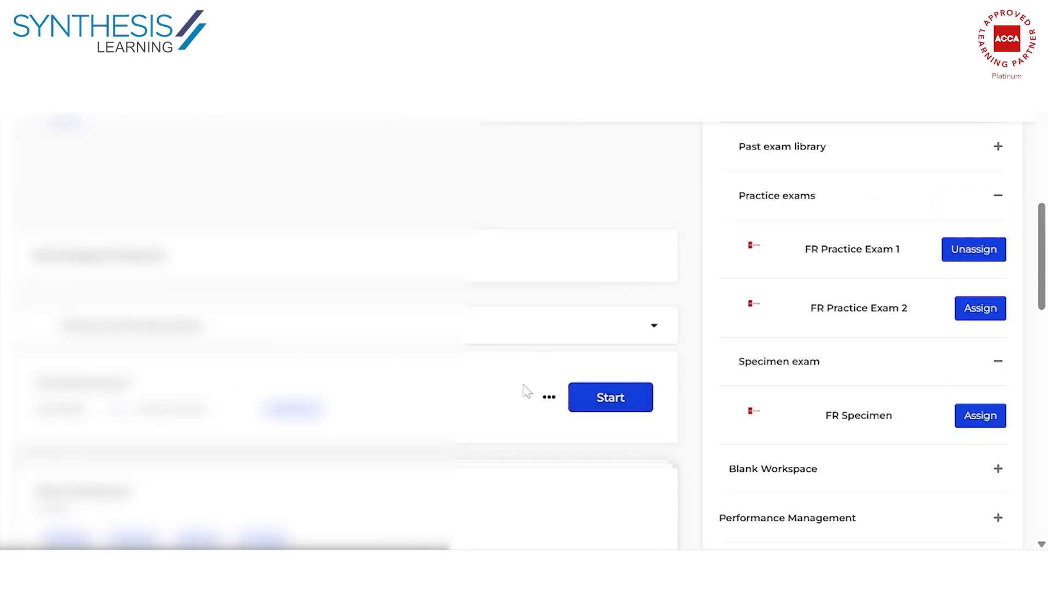
left_click(610, 397)
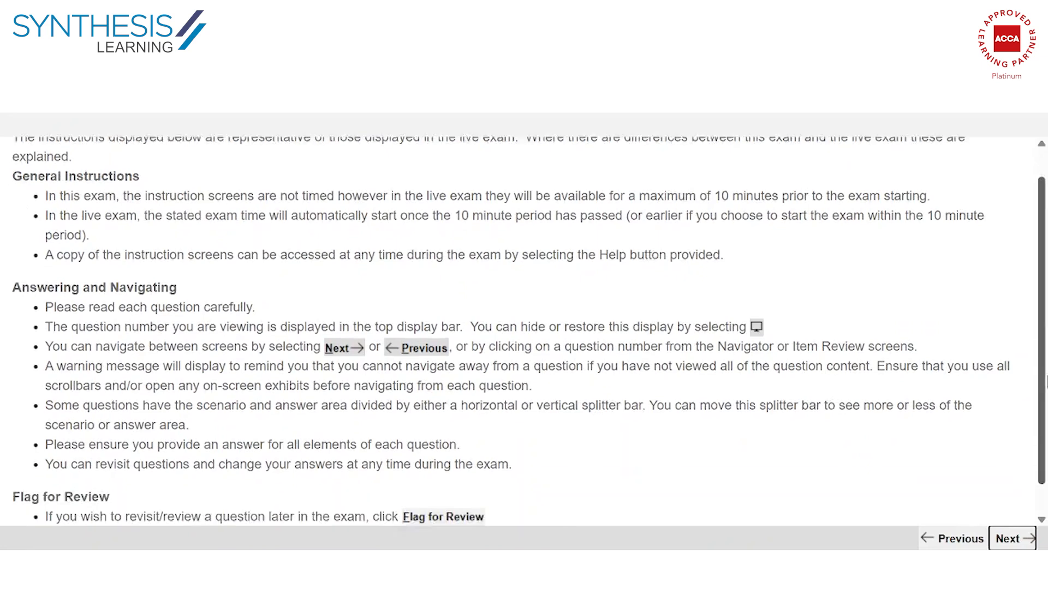
Step: Advance through the Exam Summary Screen to the 'Ready to begin?' prompt
left_click(1015, 538)
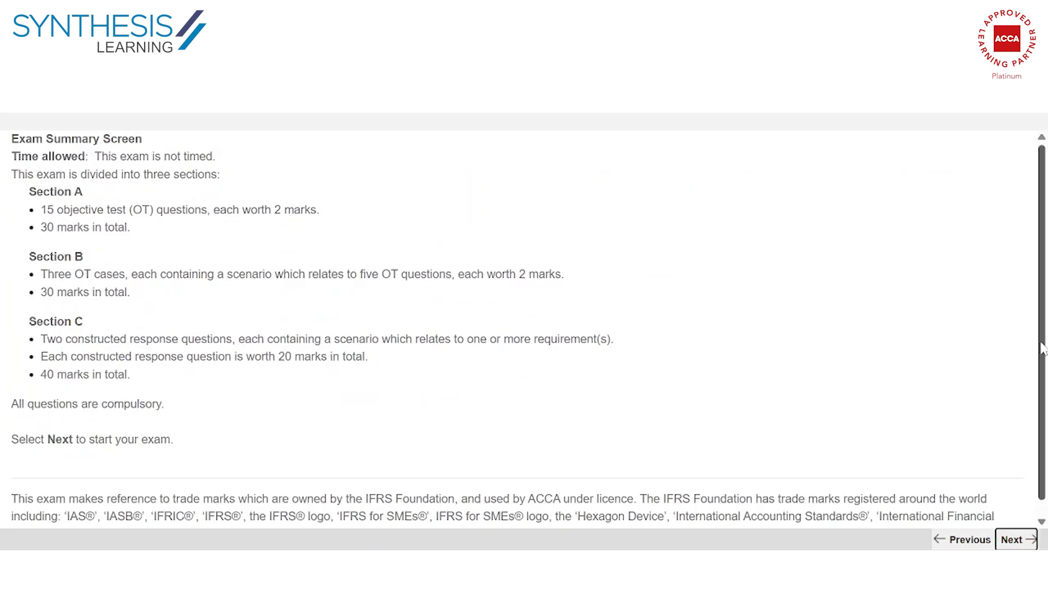
scroll("down", 3)
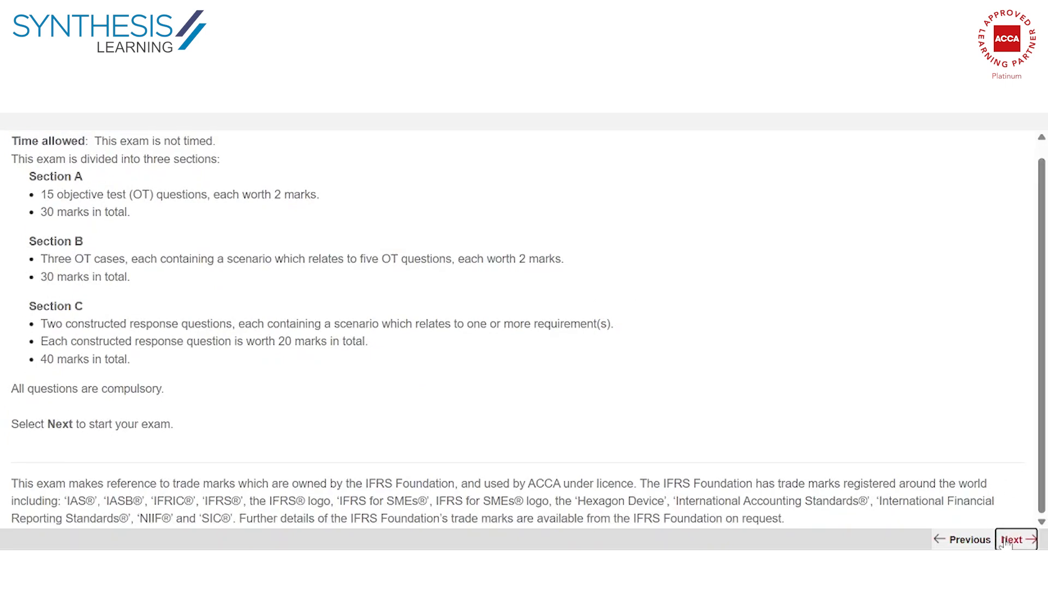
left_click(1014, 540)
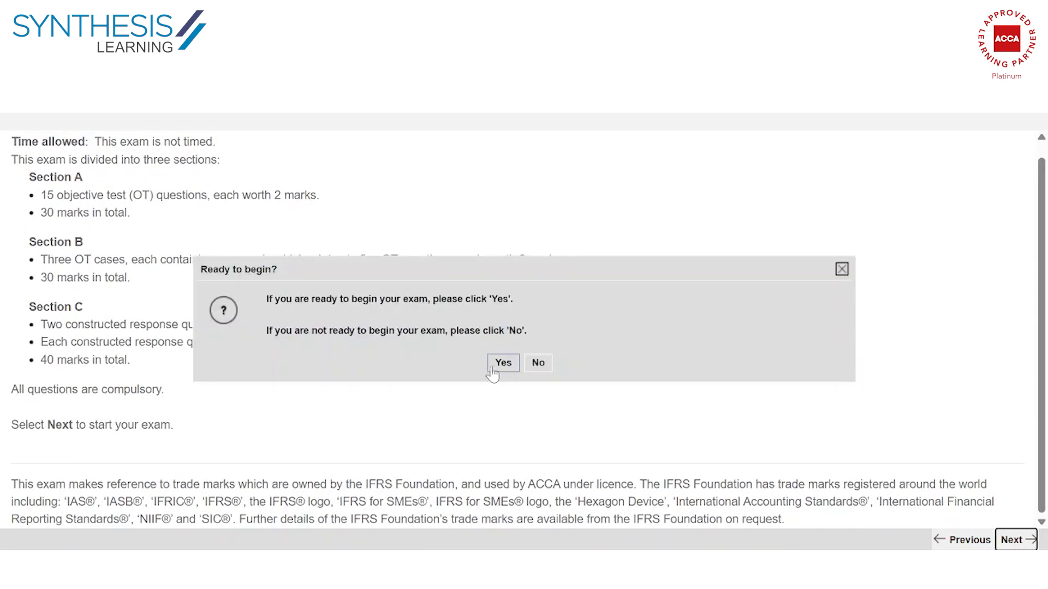
left_click(502, 362)
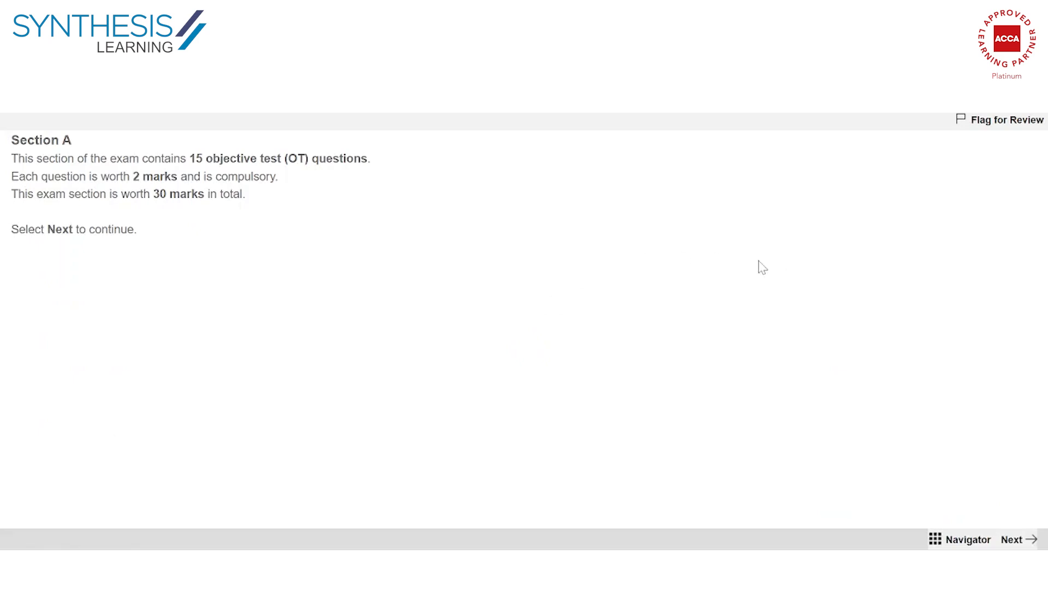
mouse_move(968, 540)
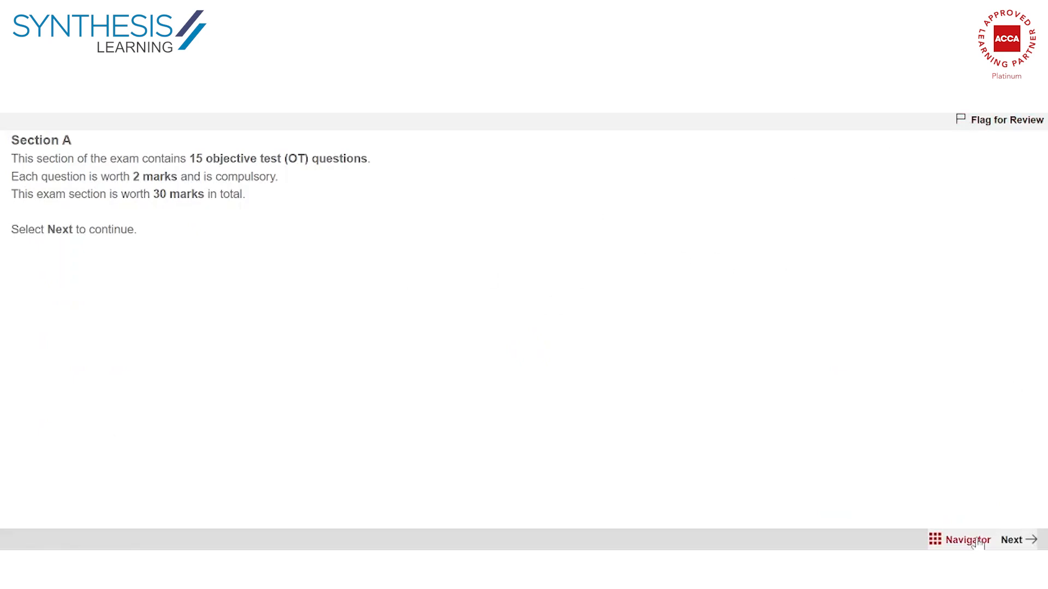
left_click(961, 541)
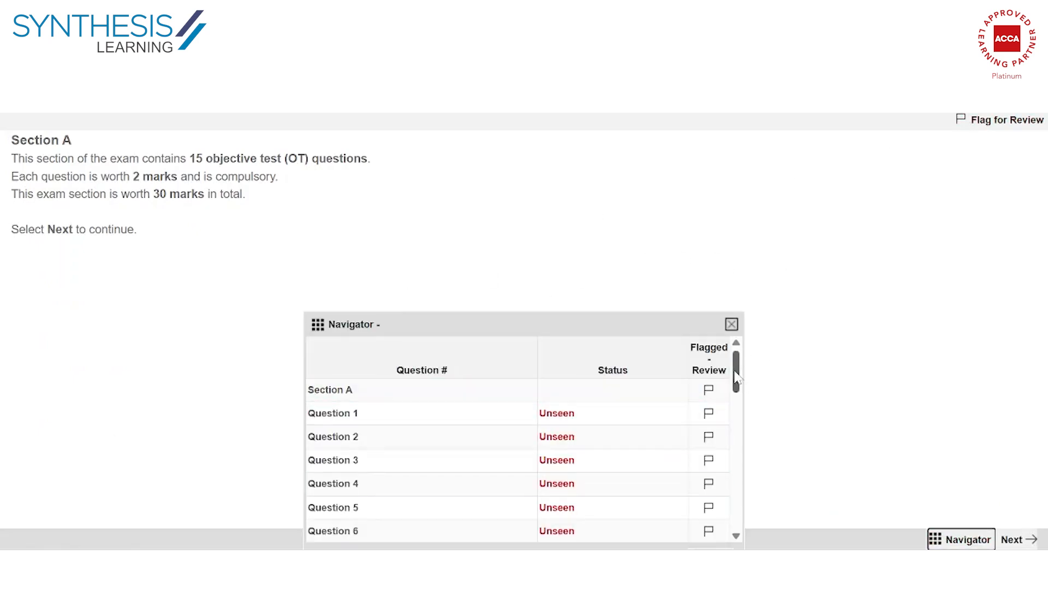
scroll("down", 3)
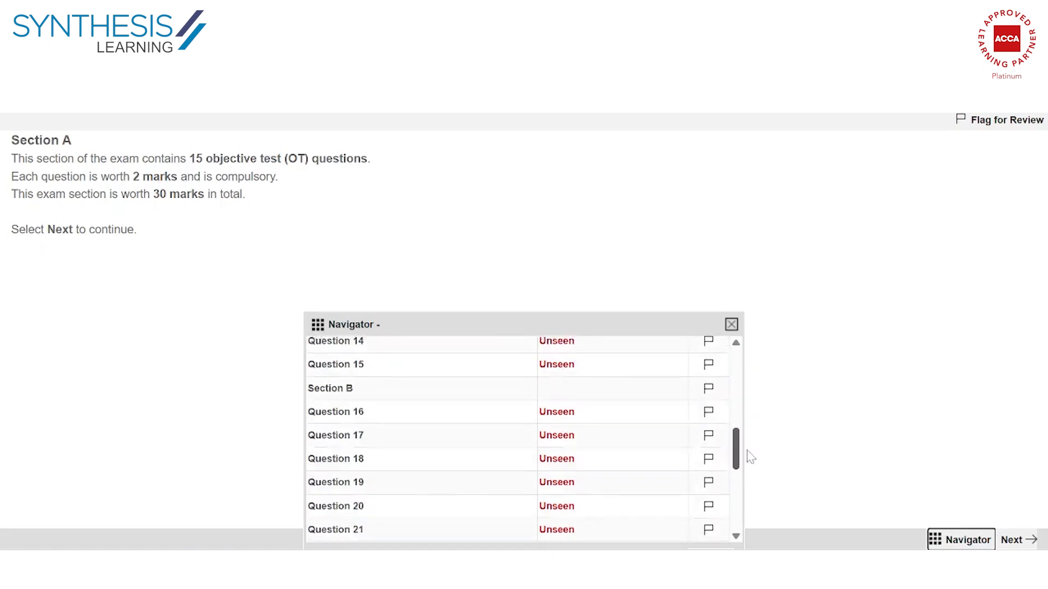
scroll("down", 3)
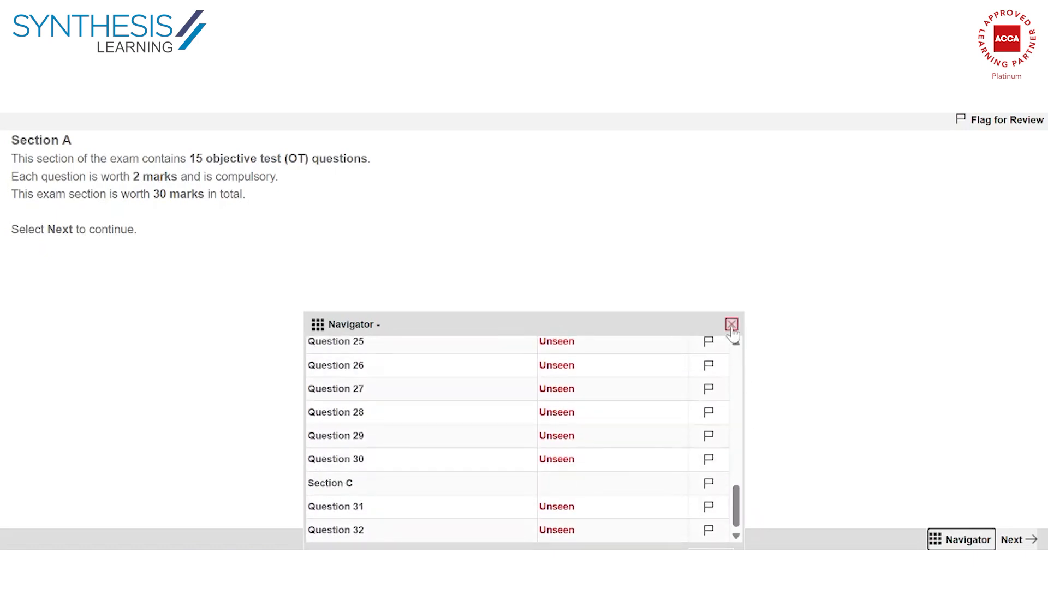
left_click(730, 324)
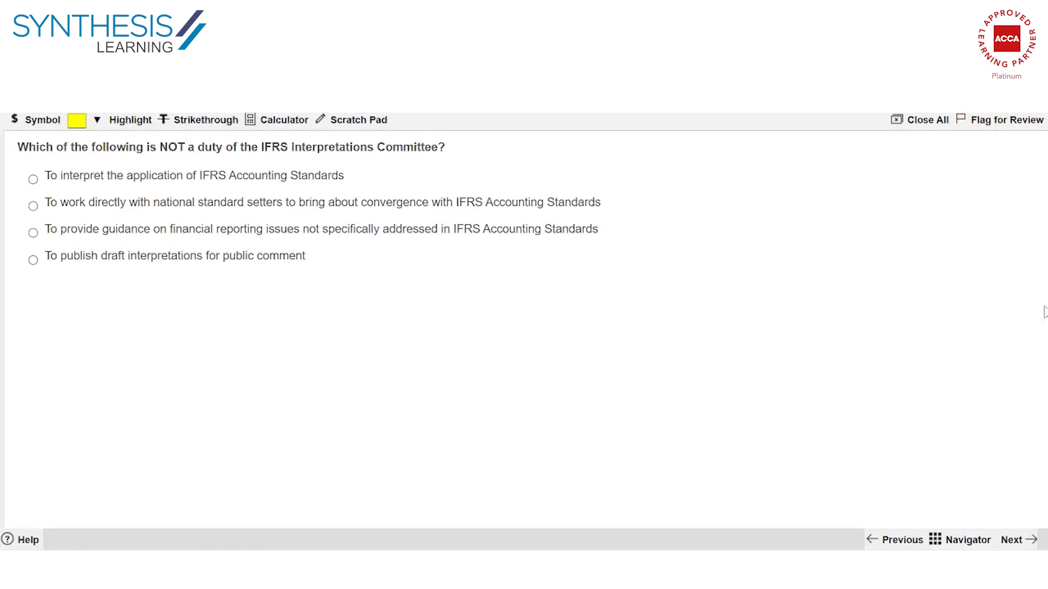
mouse_move(714, 392)
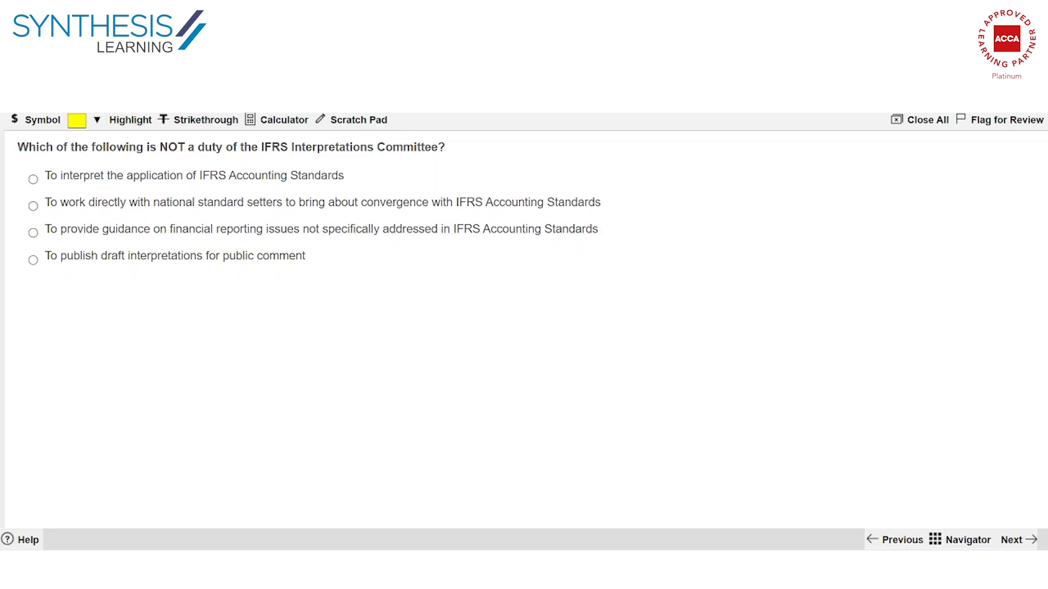
mouse_move(358, 120)
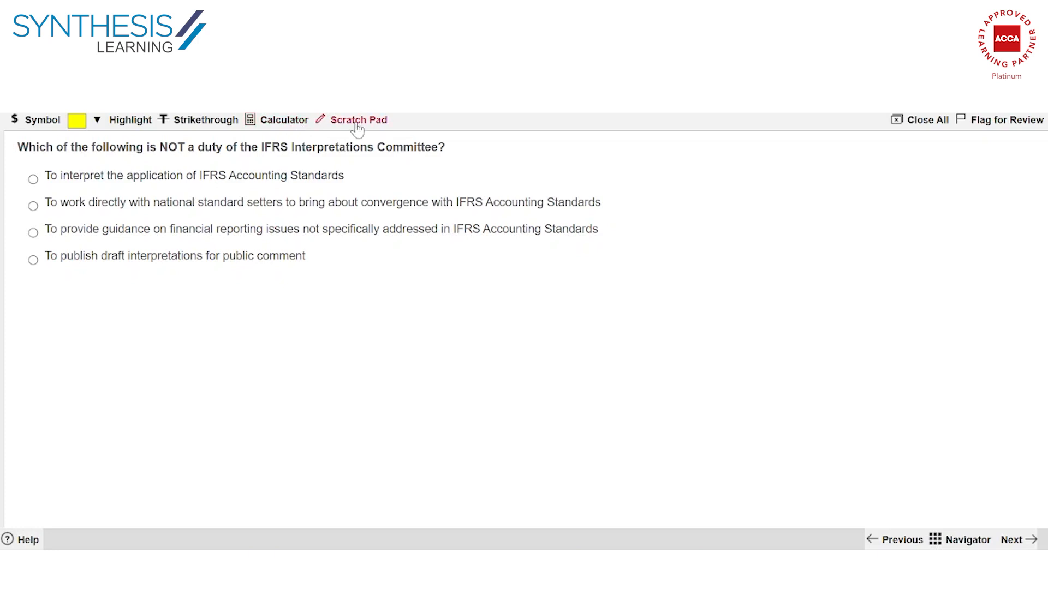
Step: Advance to the Section A question on the private company's minimum share price
left_click(1015, 540)
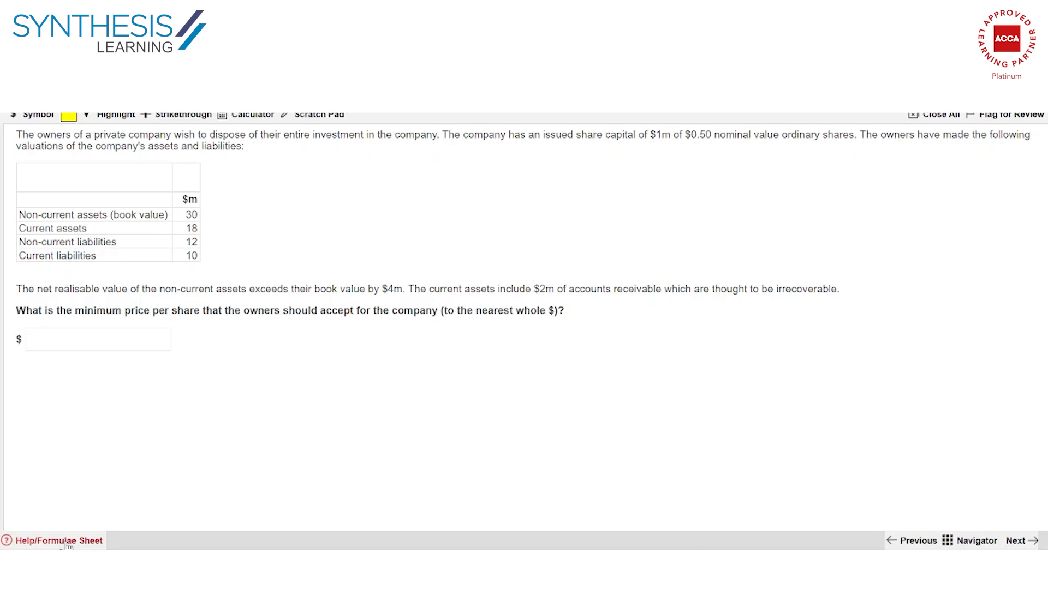
left_click(56, 542)
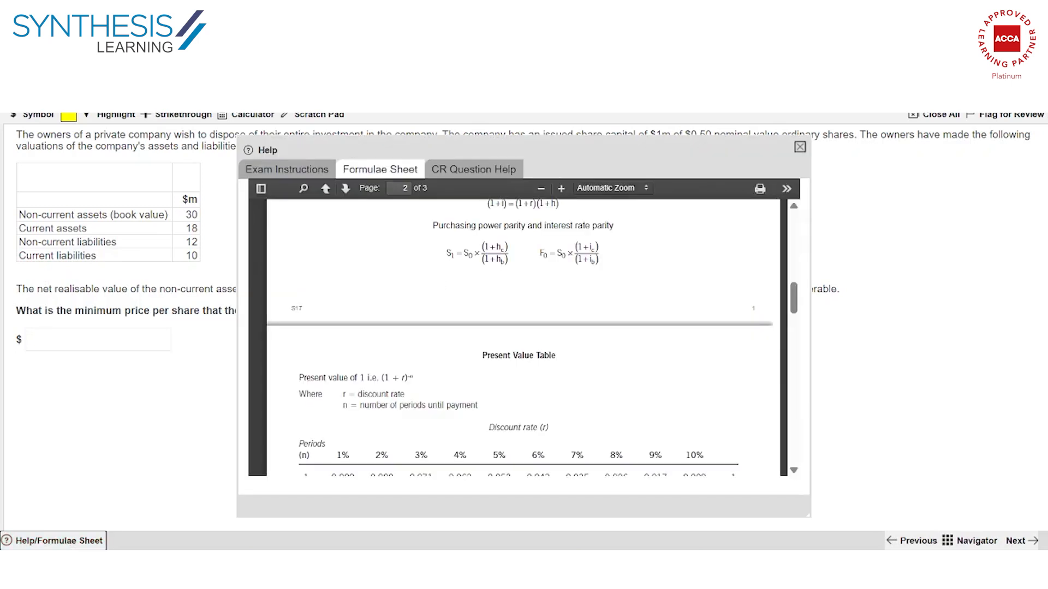
left_click(326, 188)
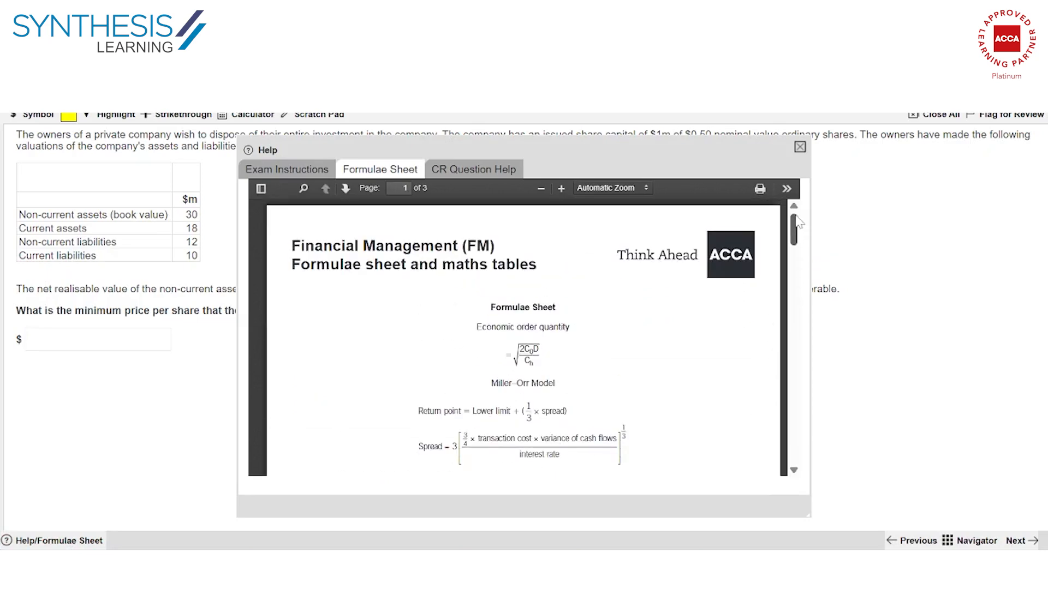
scroll("down", 3)
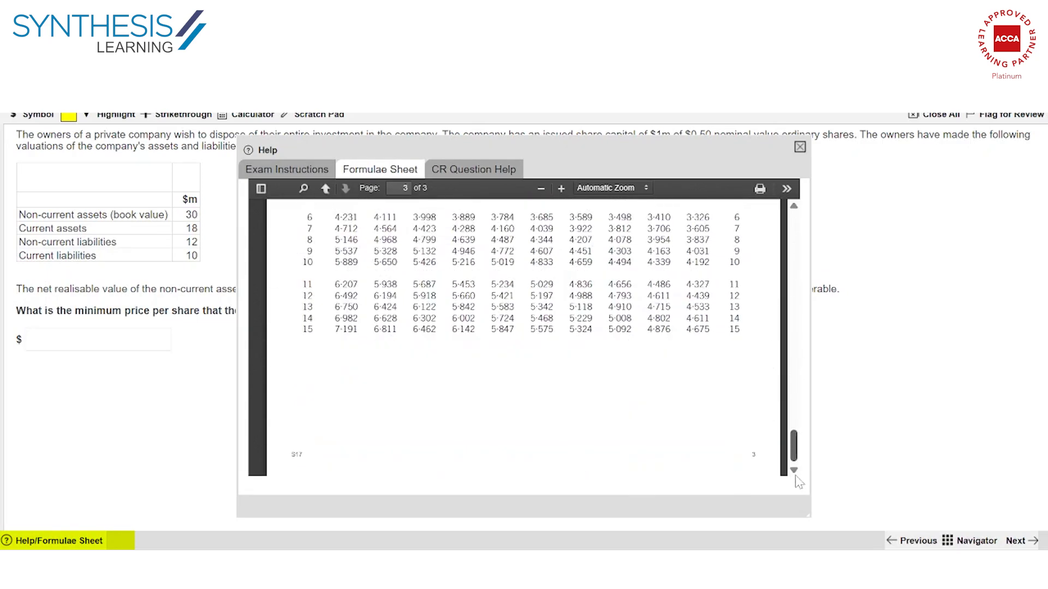
left_click(325, 188)
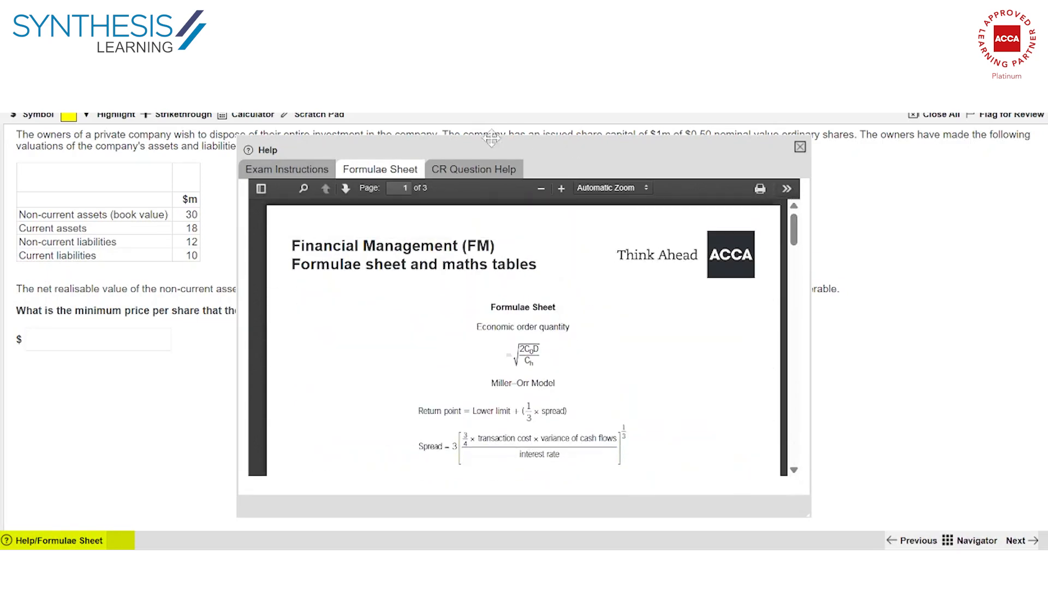
left_click(473, 169)
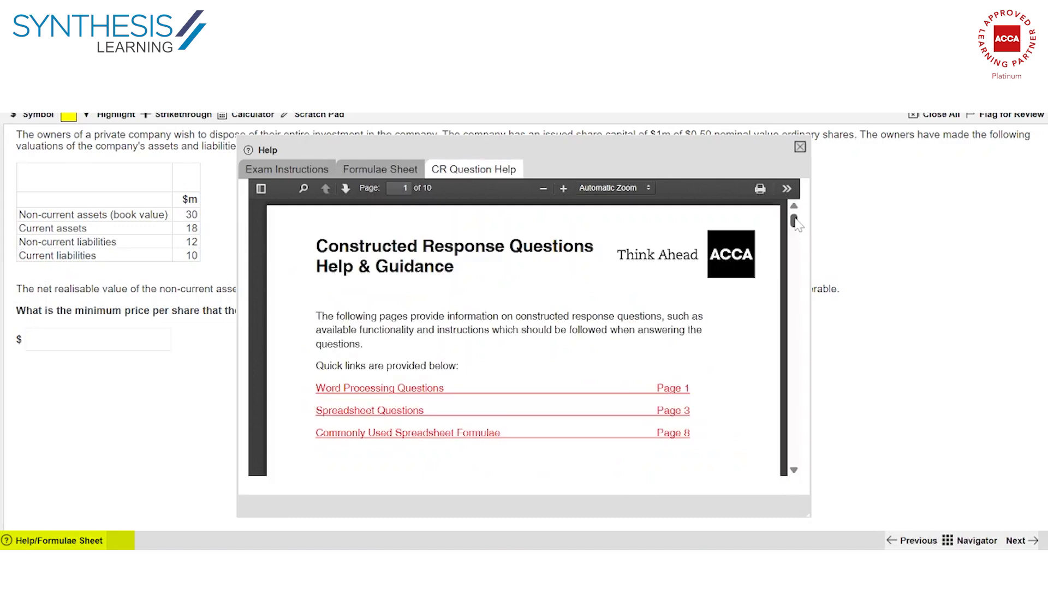
scroll("down", 3)
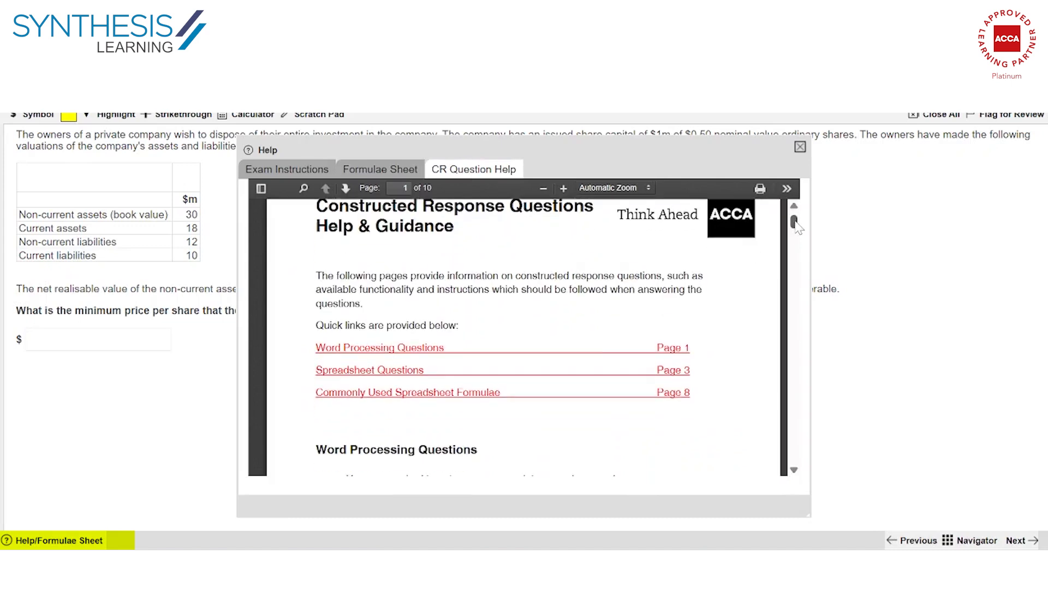
scroll("down", 3)
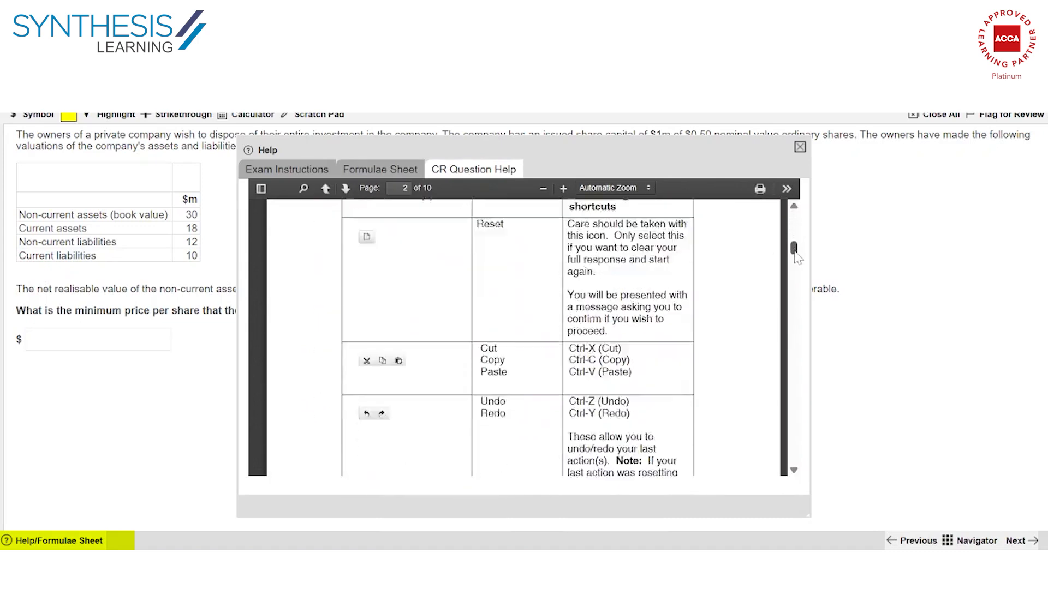
scroll("down", 3)
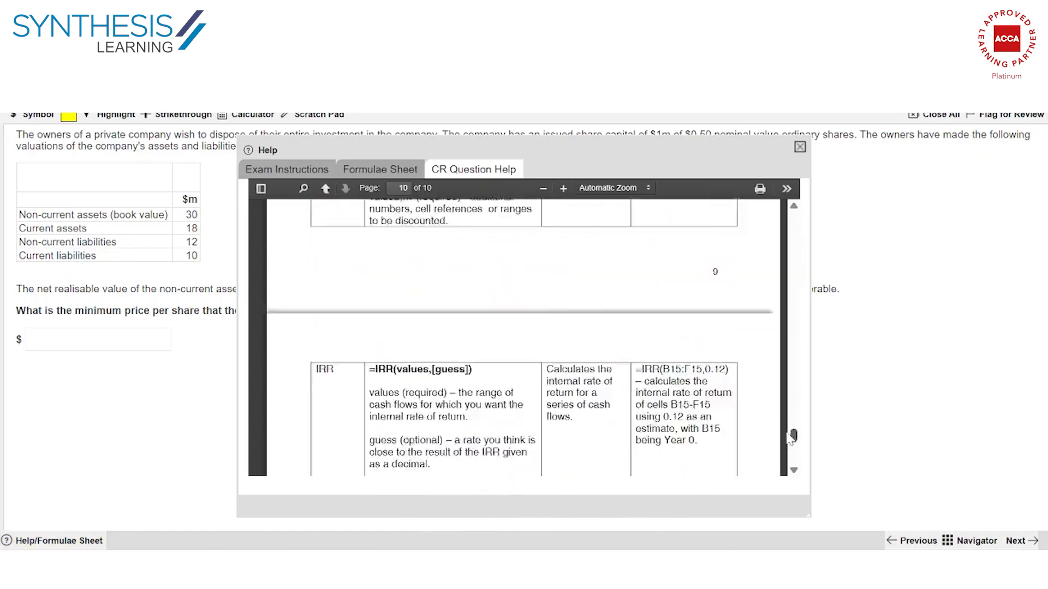
left_click(287, 169)
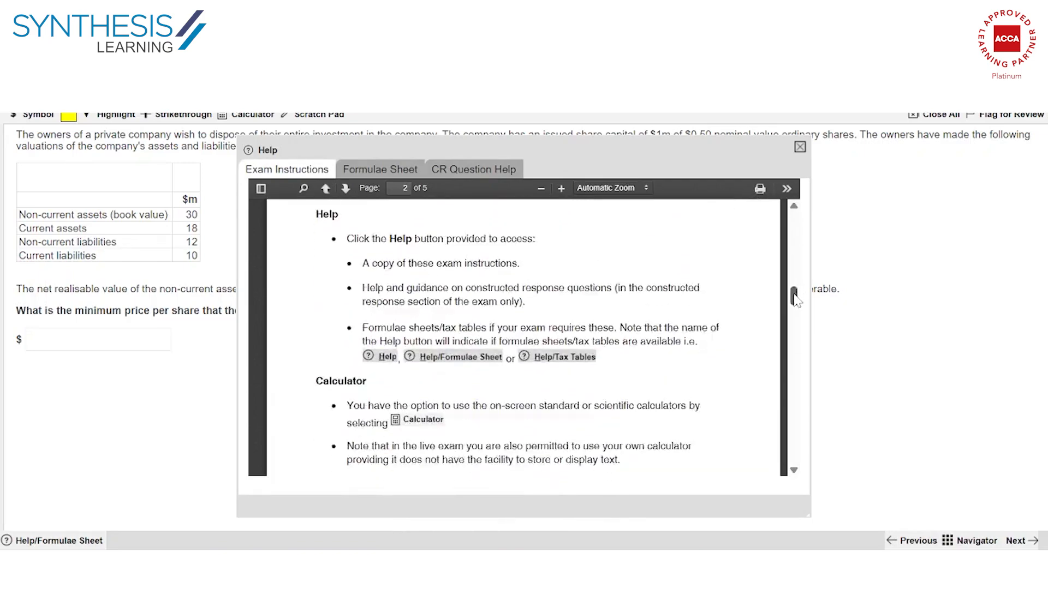
left_click(325, 188)
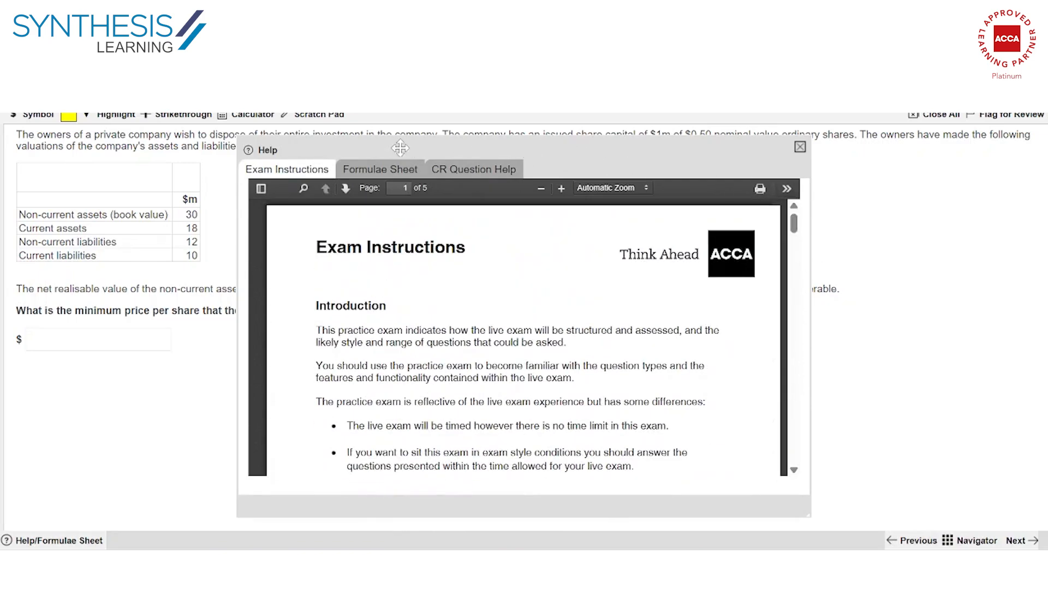
left_click(380, 169)
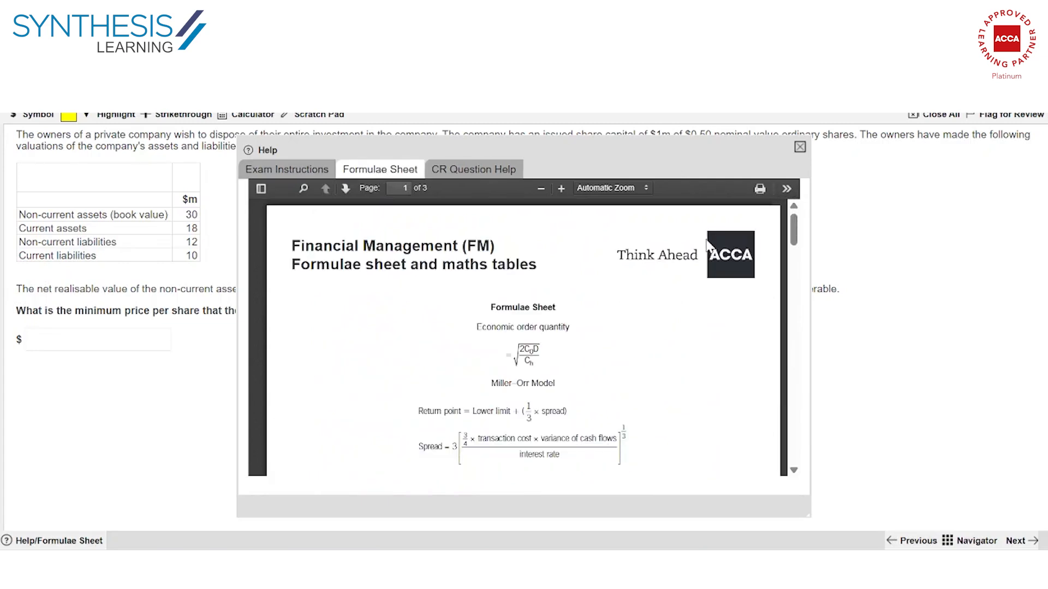
scroll("down", 3)
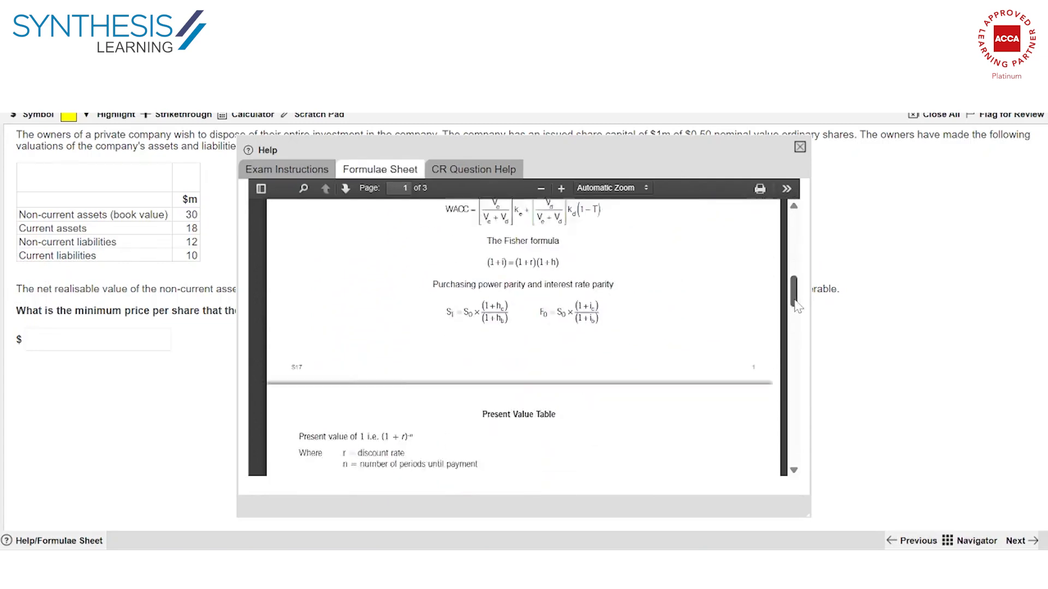
scroll("up", 3)
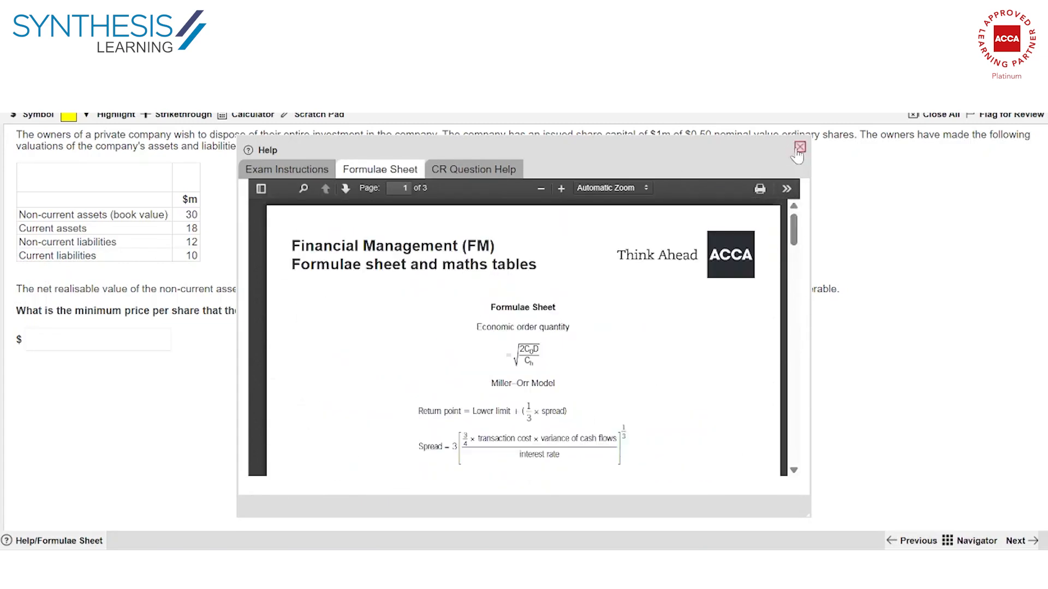
left_click(799, 148)
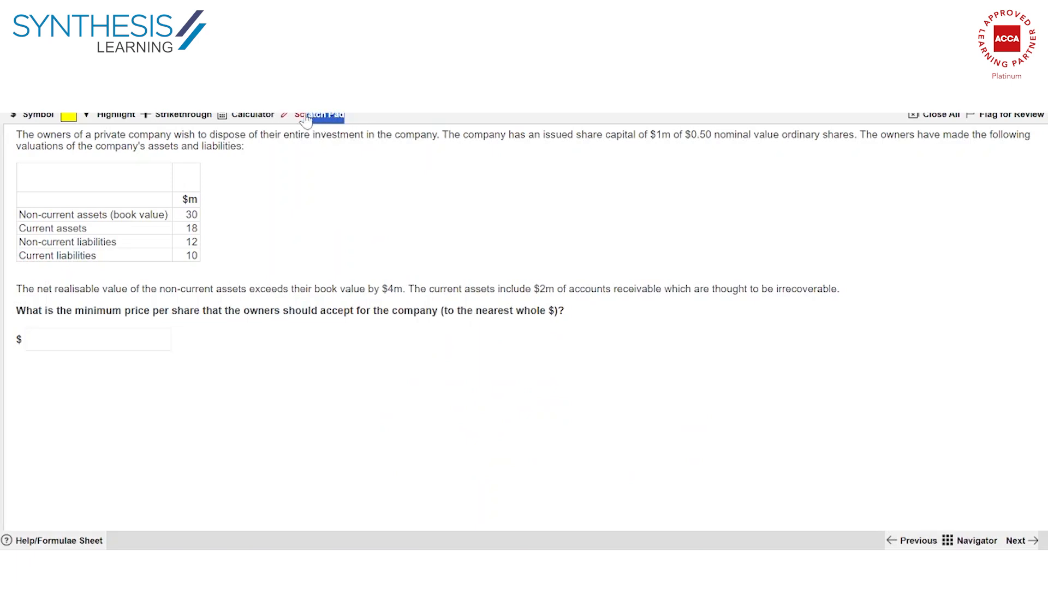
Step: Try the Scratch Pad briefly, then show the TI-30XS calculator beside the question
left_click(320, 115)
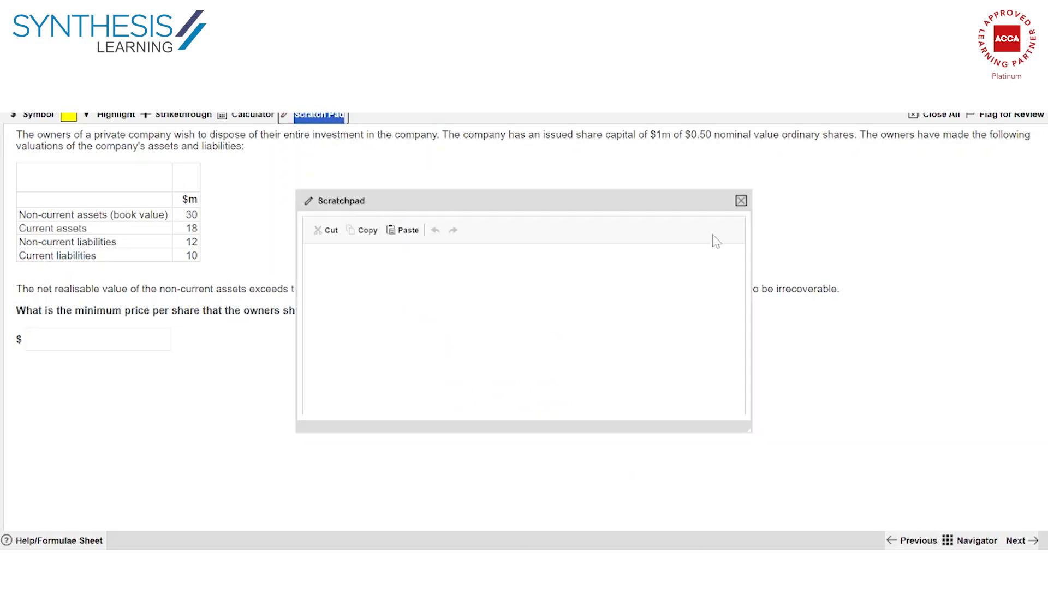
left_click(740, 200)
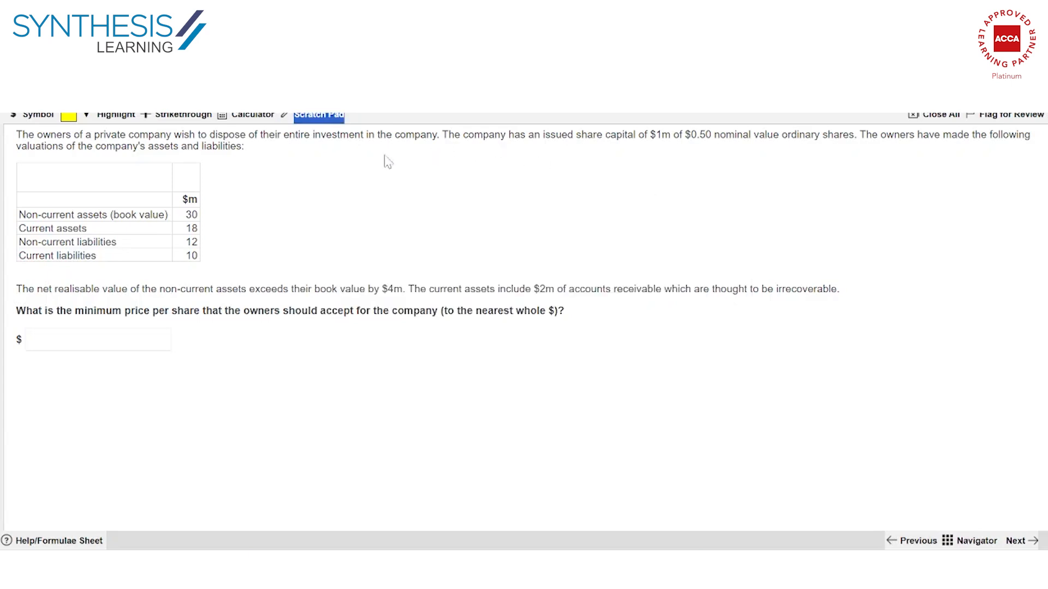
left_click(252, 115)
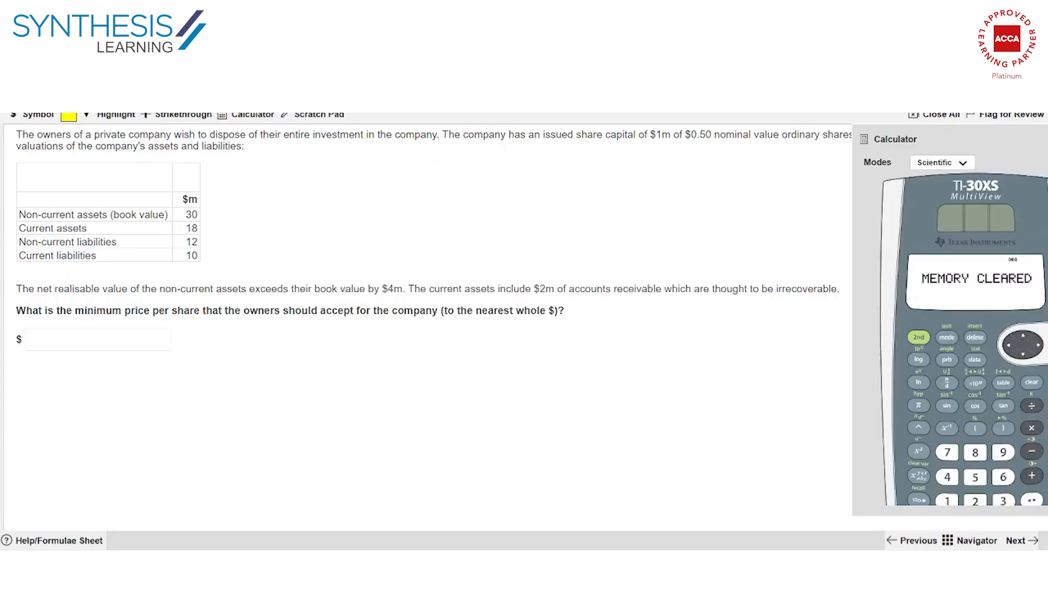
mouse_move(669, 443)
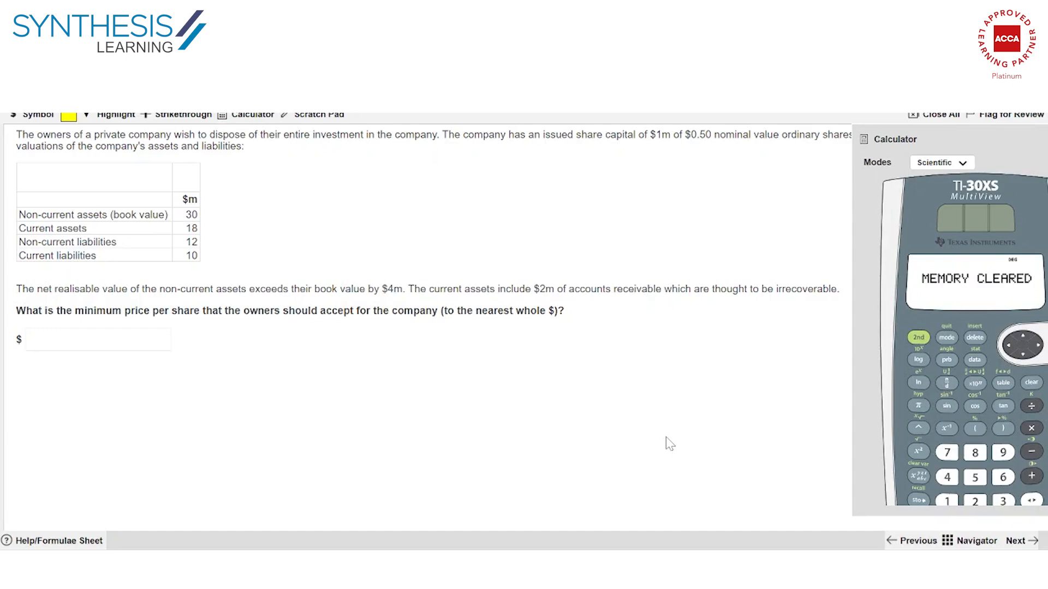